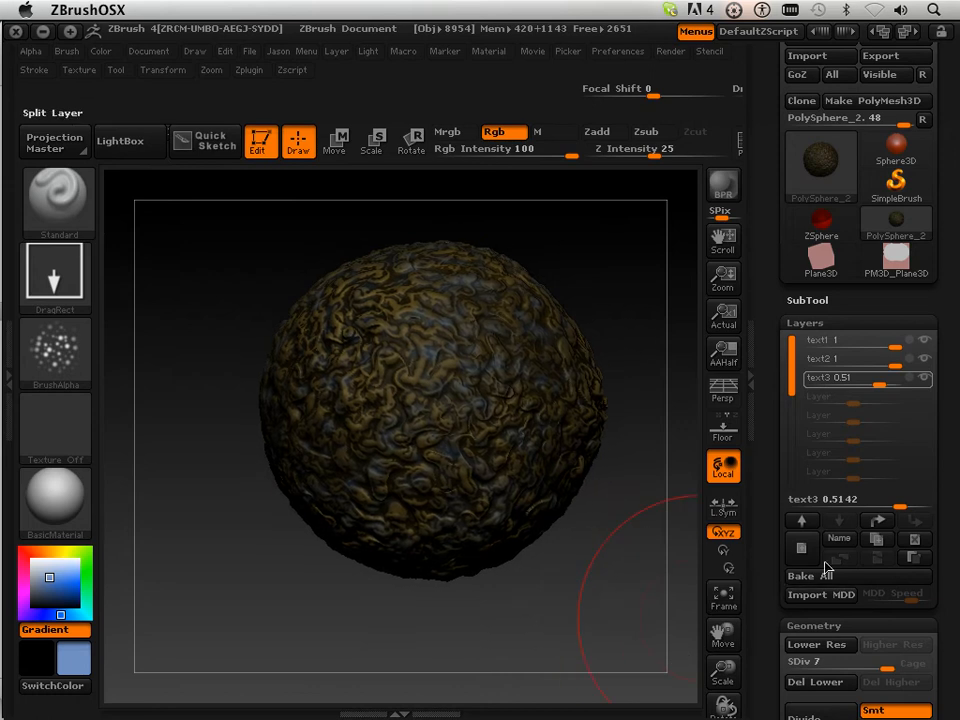
mouse_move(820, 576)
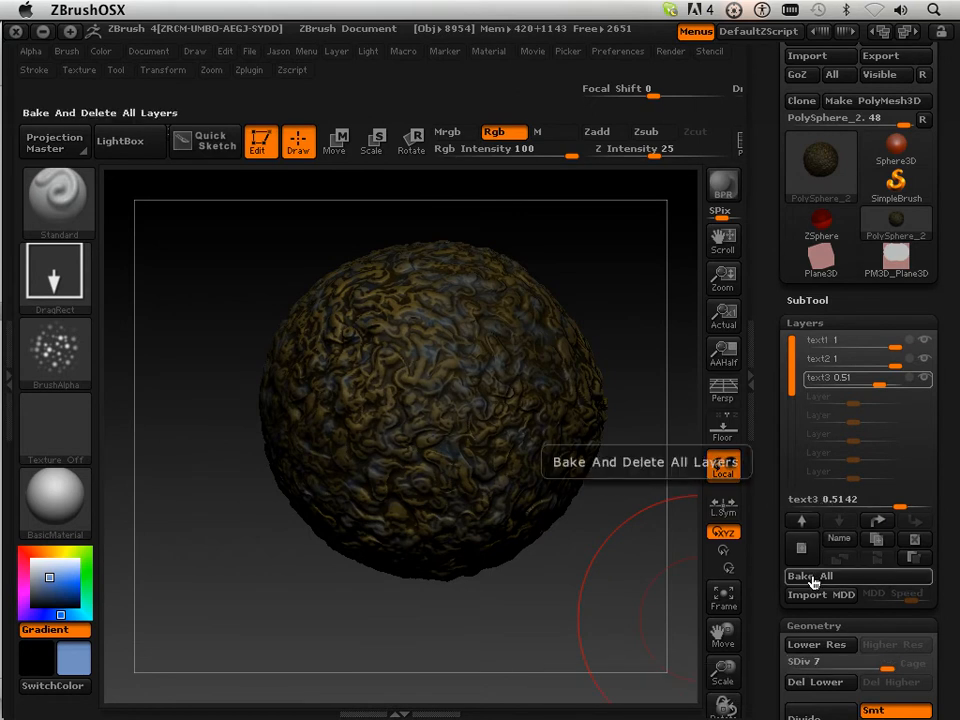
Bake all sculpt layers permanently into the sphere via Tool > Layers > Bake All.
click(812, 576)
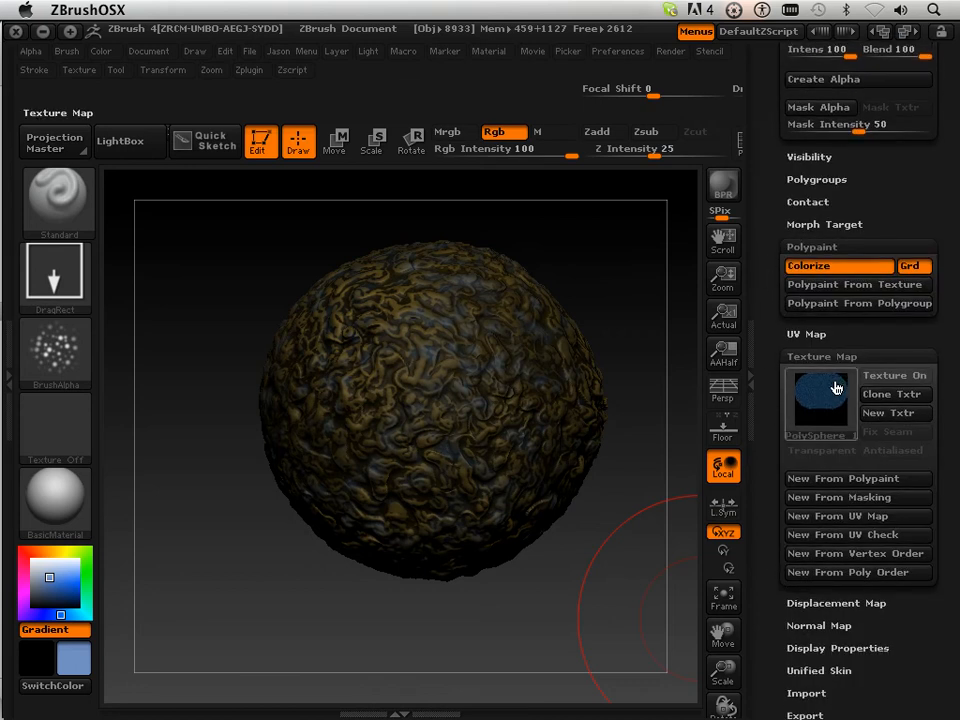
Create a new 2048×2048 texture map and fill it from the sphere's polypaint colours.
click(894, 412)
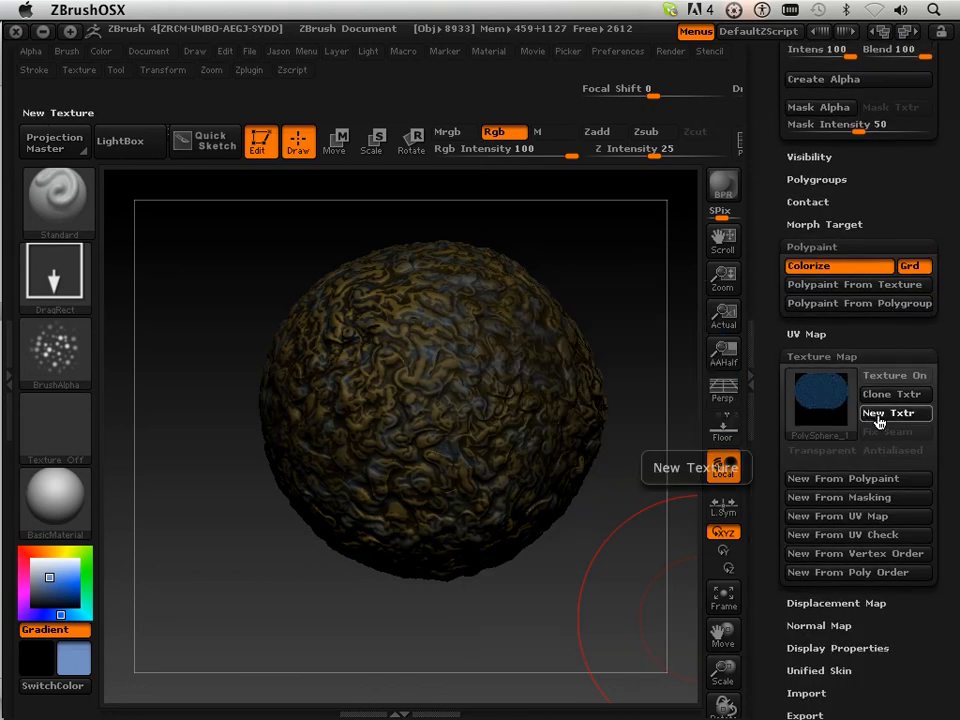
click(894, 412)
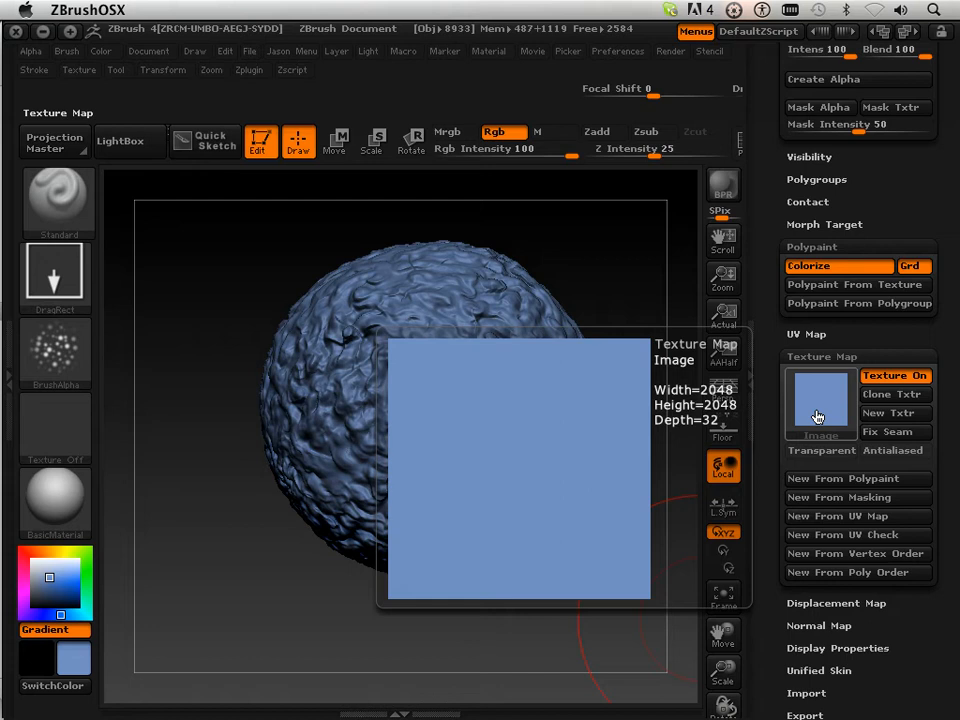
mouse_move(824, 400)
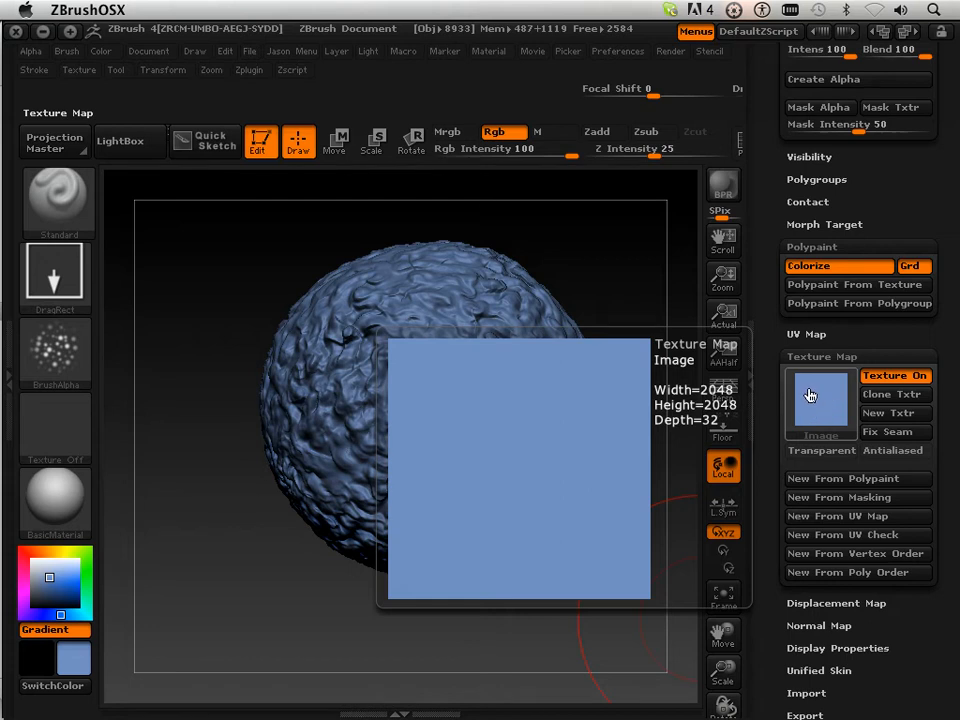
click(848, 480)
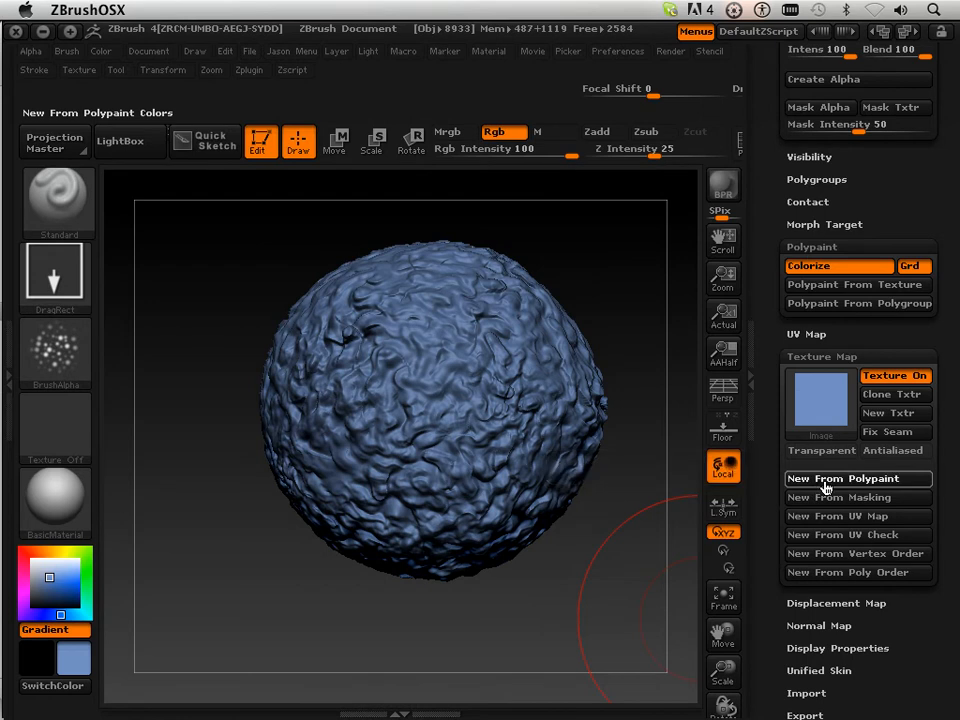
click(856, 480)
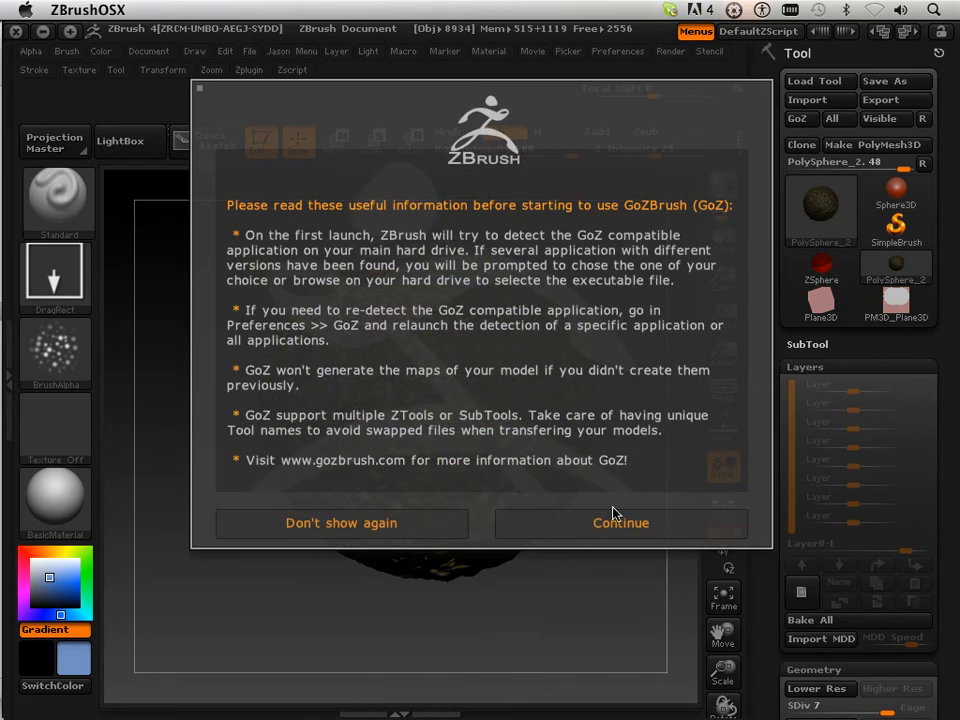
Dismiss the GoZ information notice with Continue to return to the polypainted sphere.
click(620, 524)
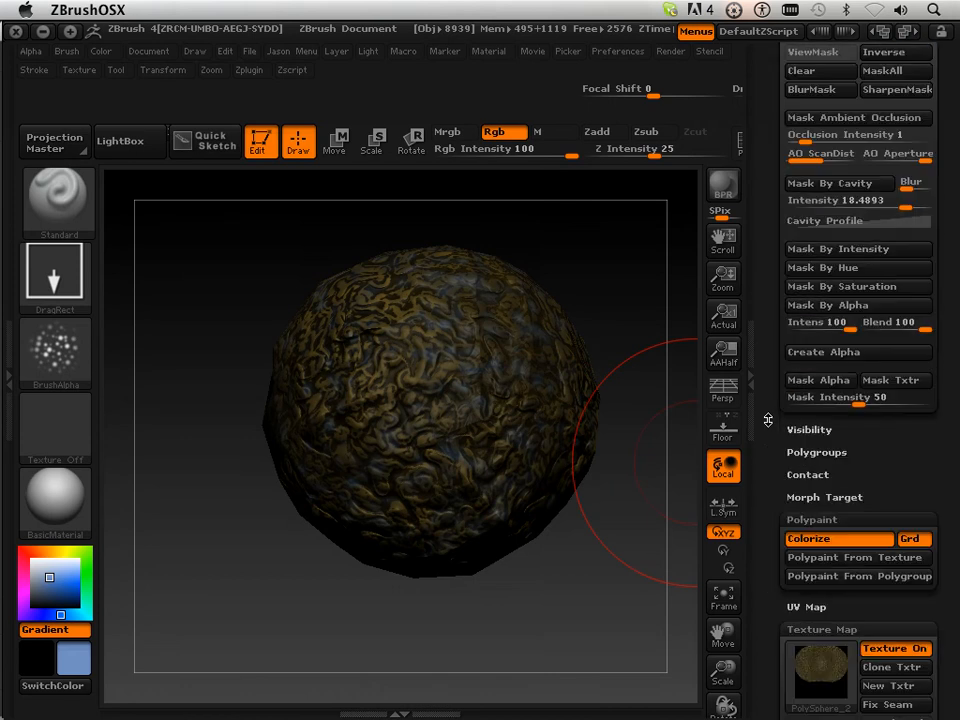
Expand the Displacement Map subpalette and keep Adaptive scanning enabled.
scroll(down, 3)
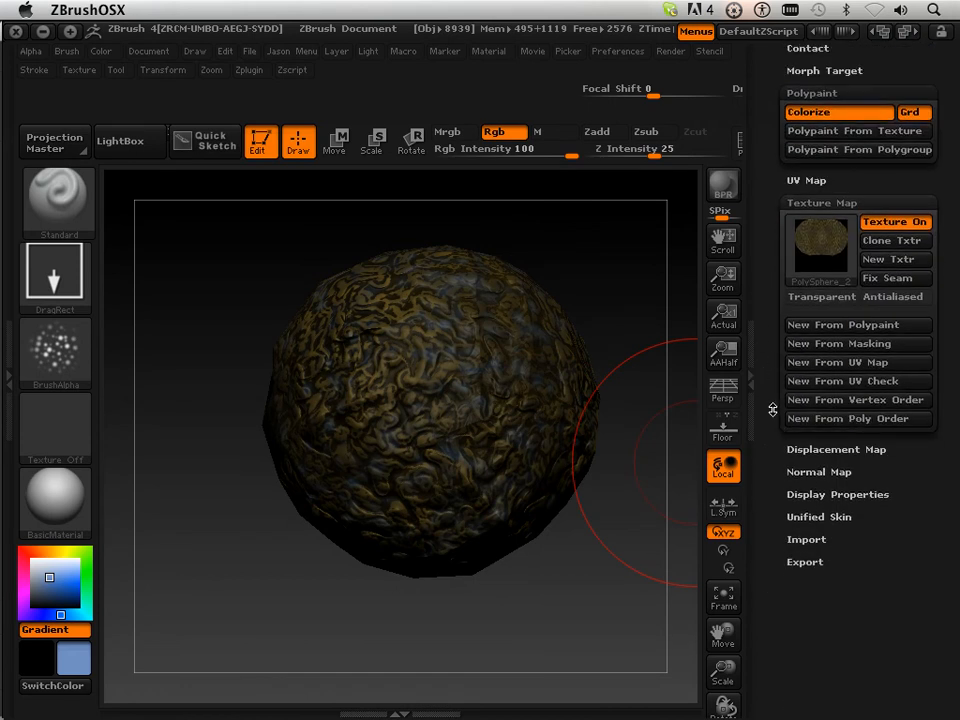
click(828, 448)
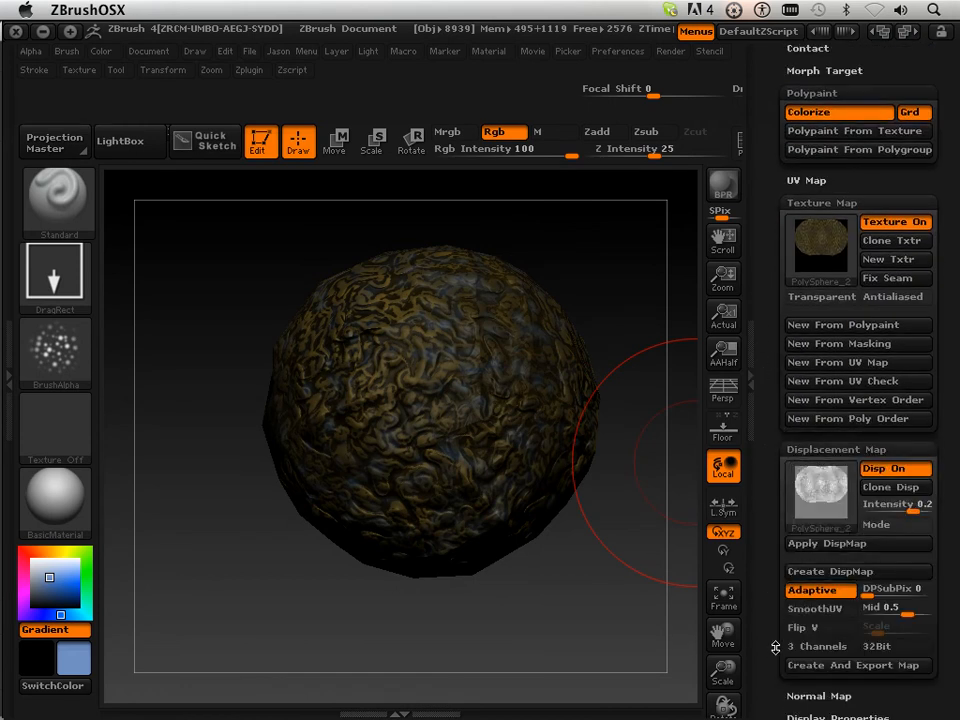
scroll(down, 3)
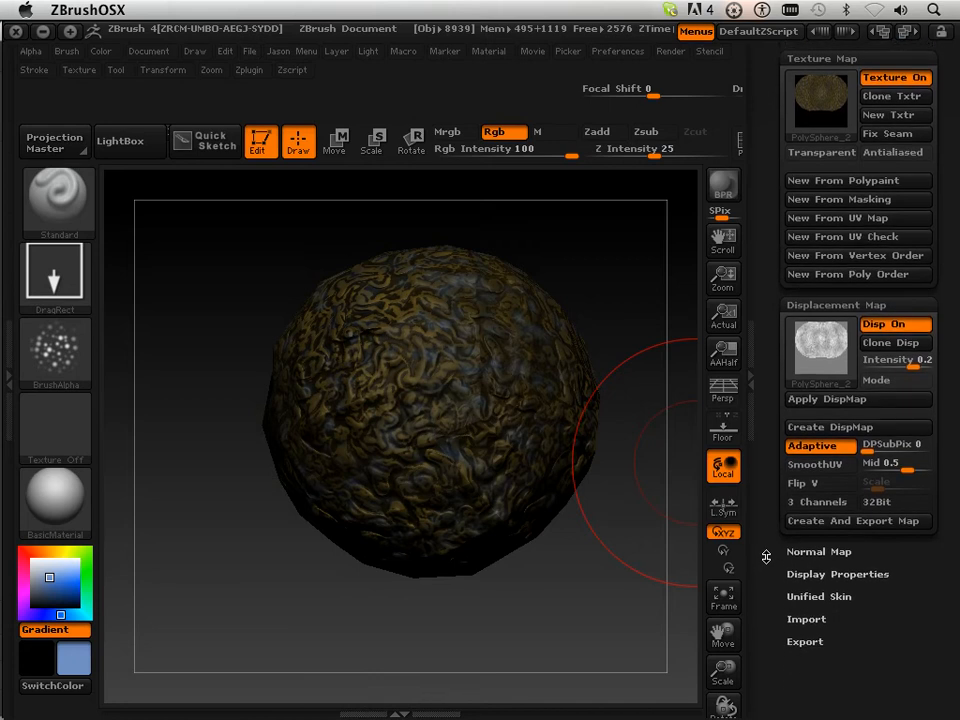
click(886, 328)
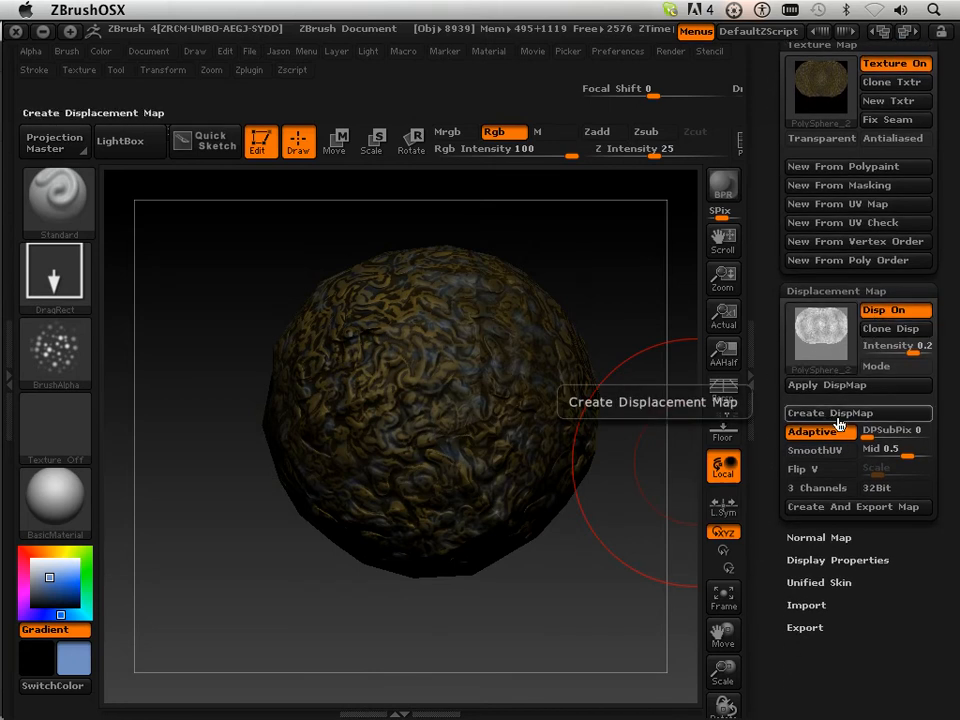
click(812, 432)
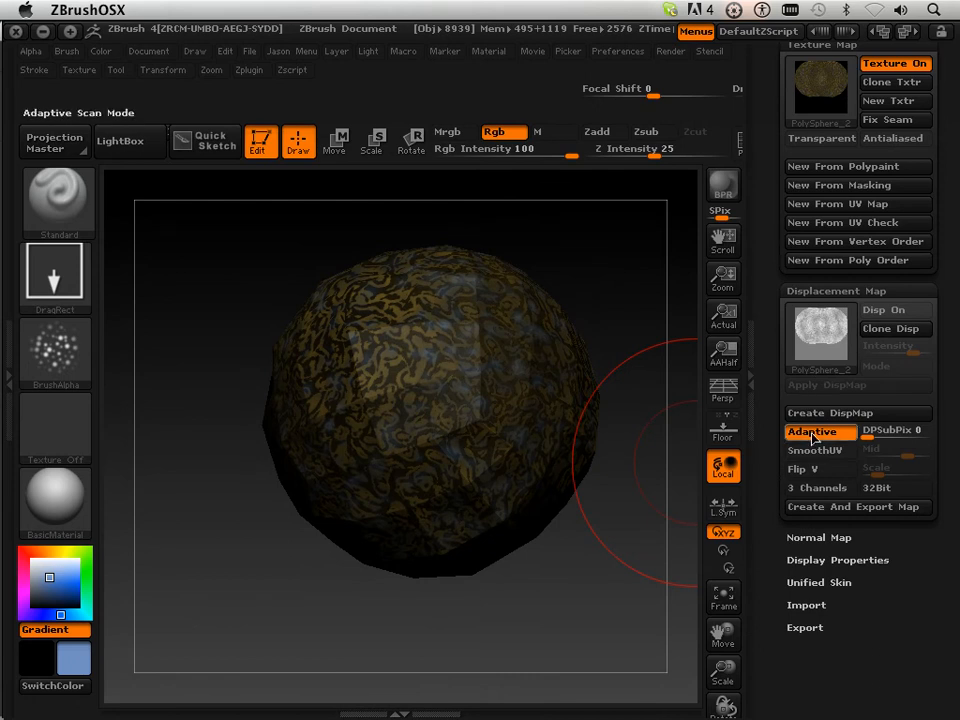
mouse_move(816, 452)
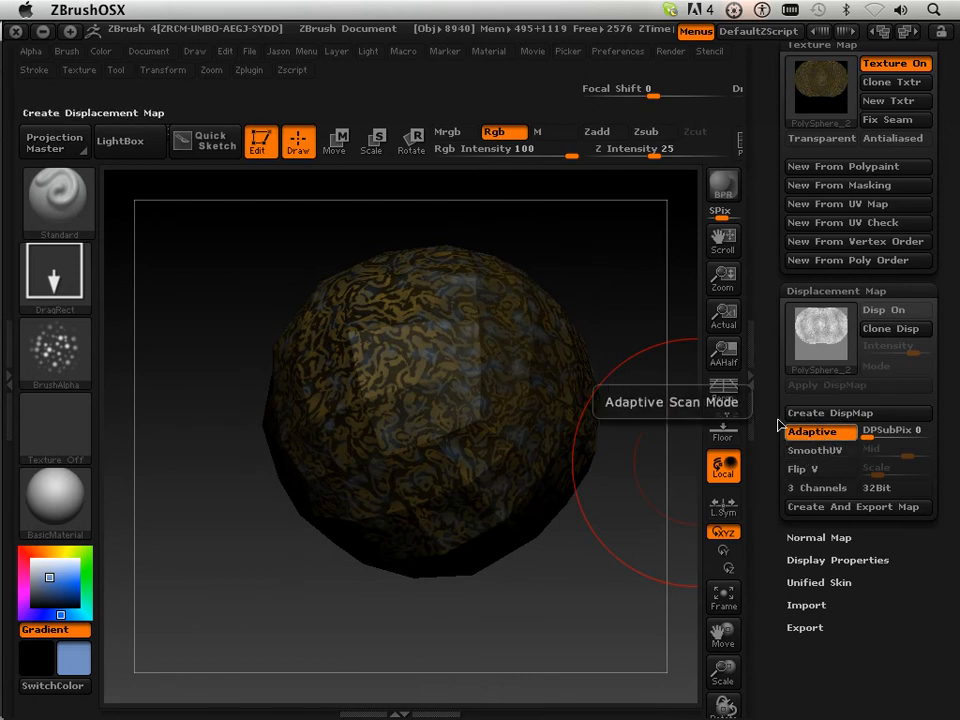
Create the displacement map and expand the Normal Map subpalette.
click(828, 412)
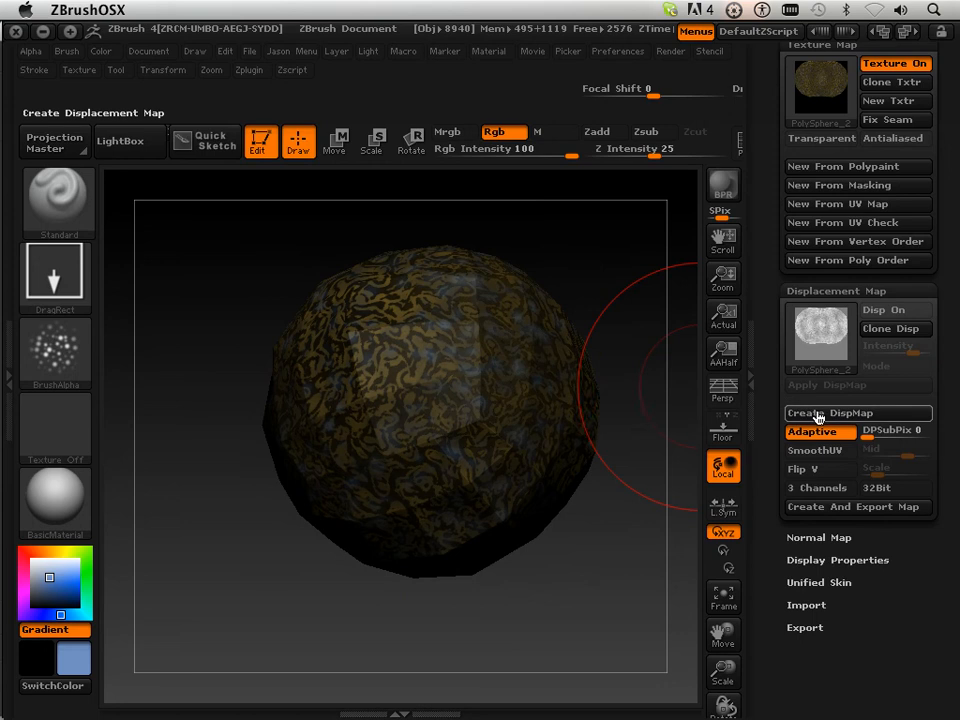
click(828, 412)
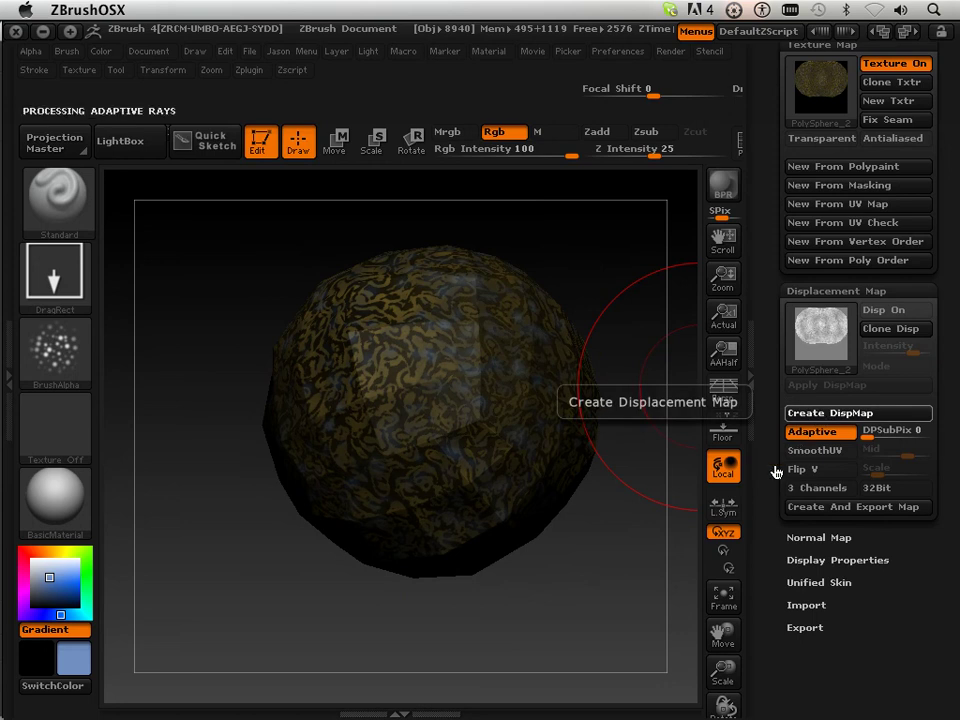
click(856, 412)
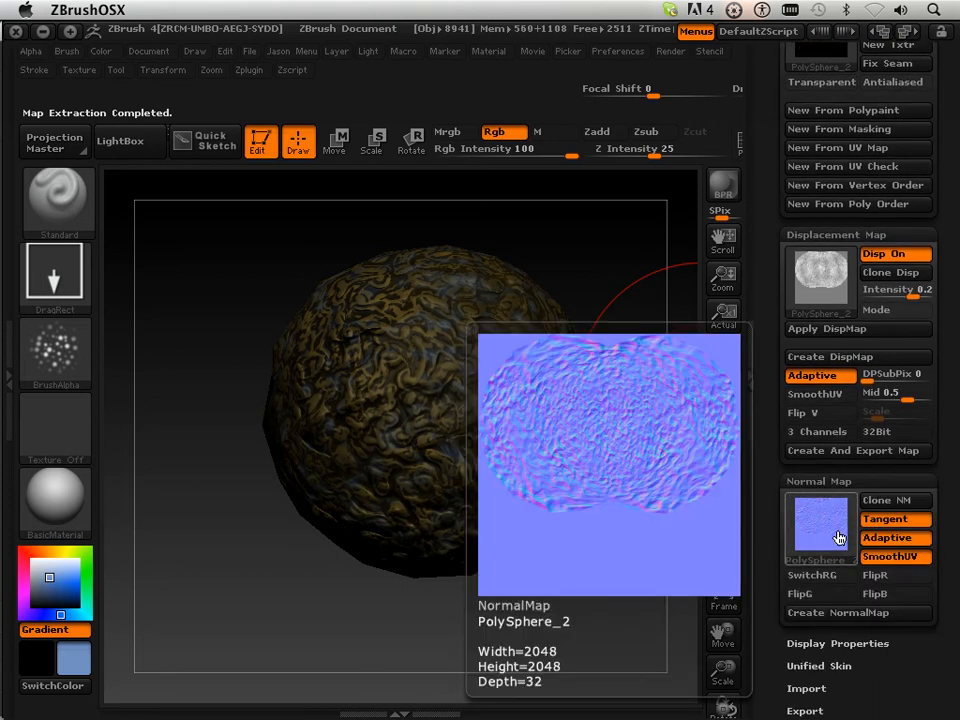
Create the sphere's normal map, disable SmoothUV and regenerate it, then start GoZ.
click(894, 536)
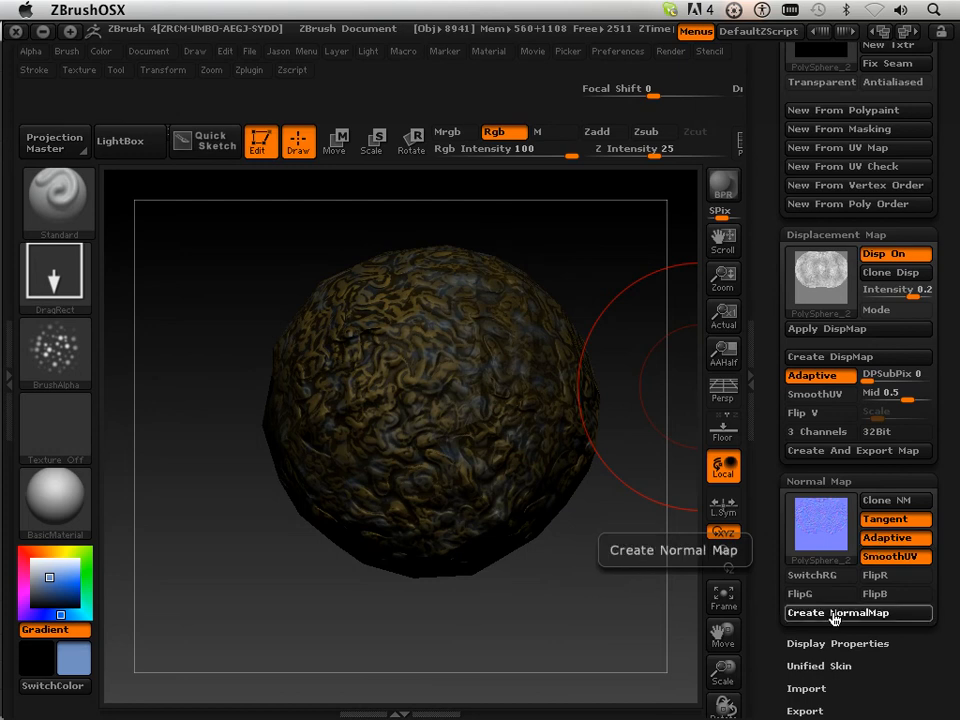
click(836, 612)
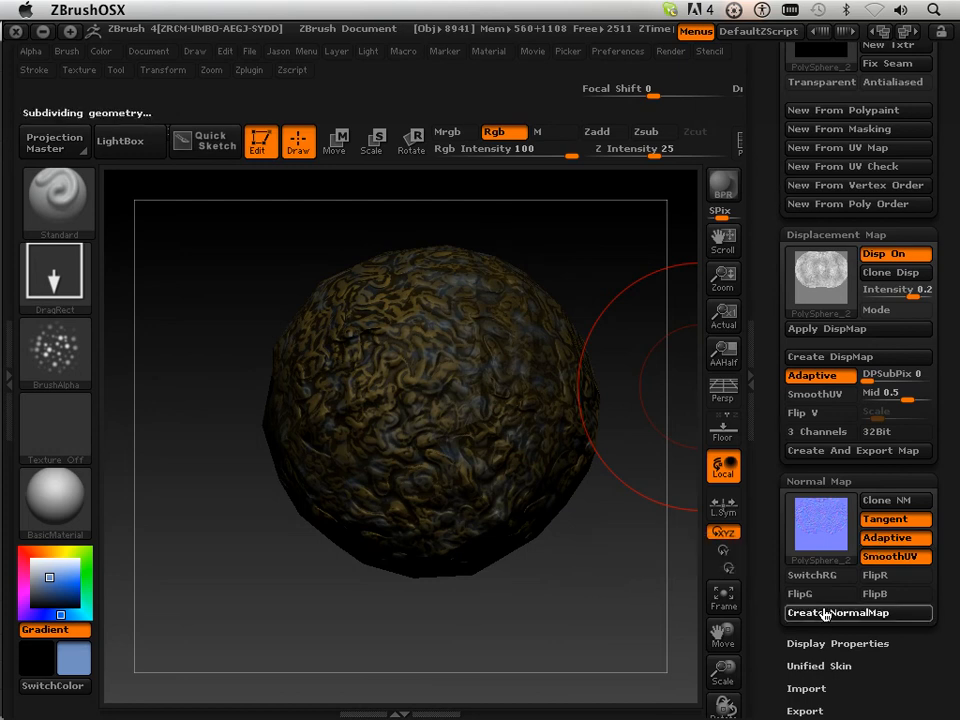
click(838, 612)
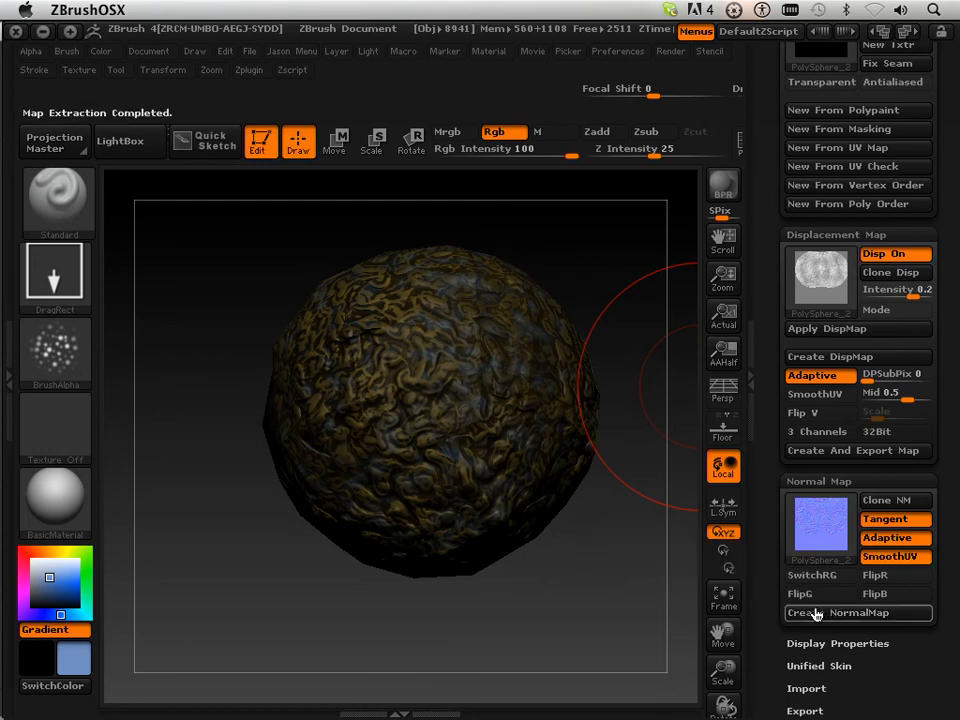
click(856, 612)
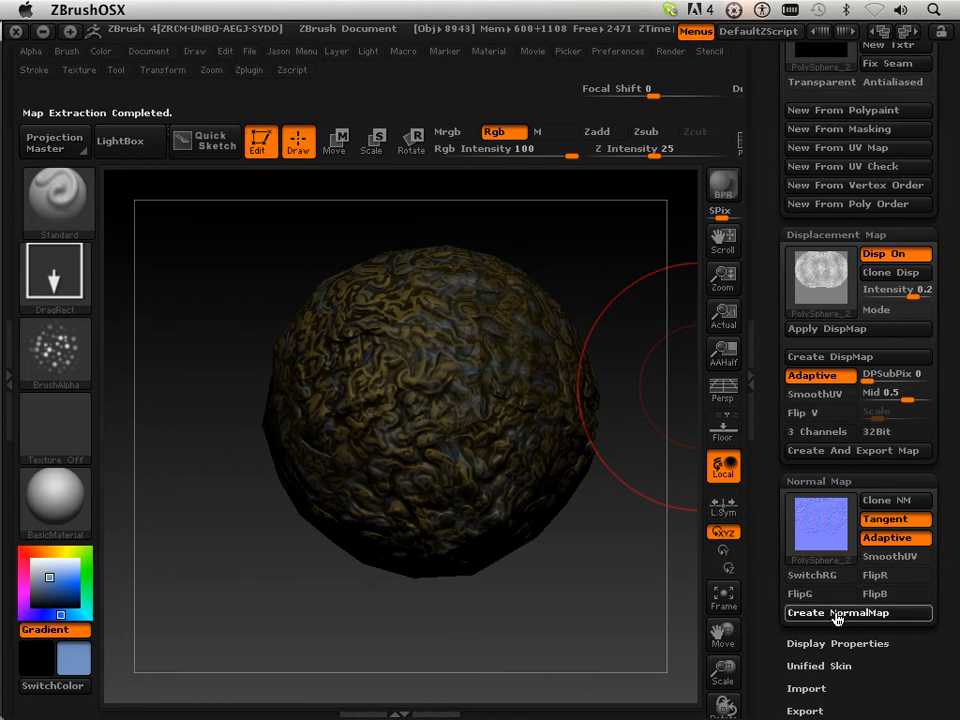
click(838, 612)
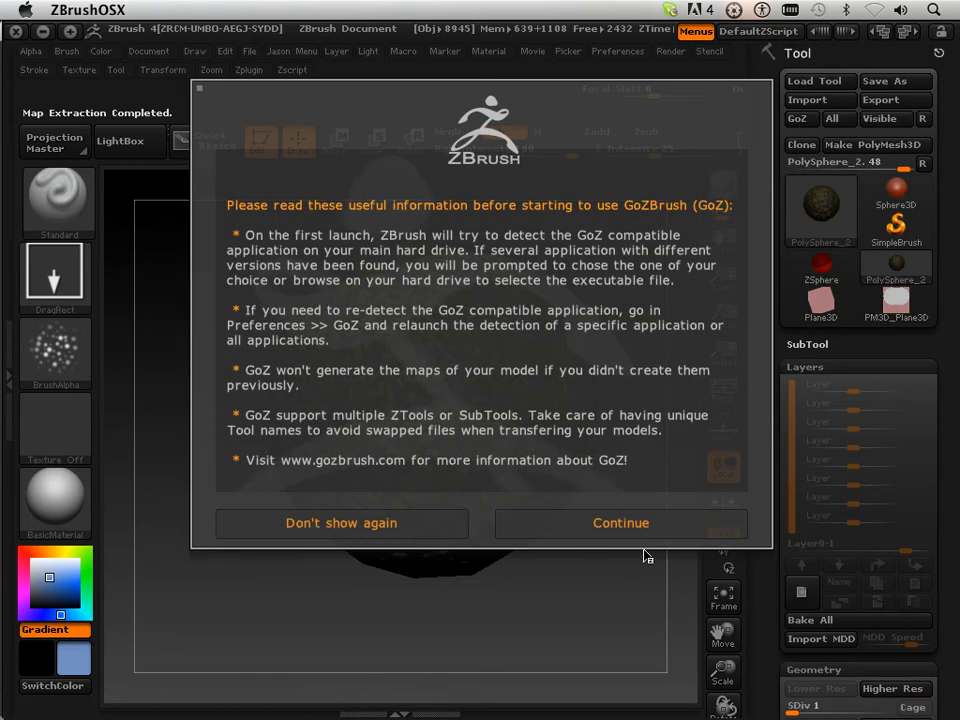
Continue the GoZ transfer to Maya and switch the viewport to High Quality Rendering.
click(620, 524)
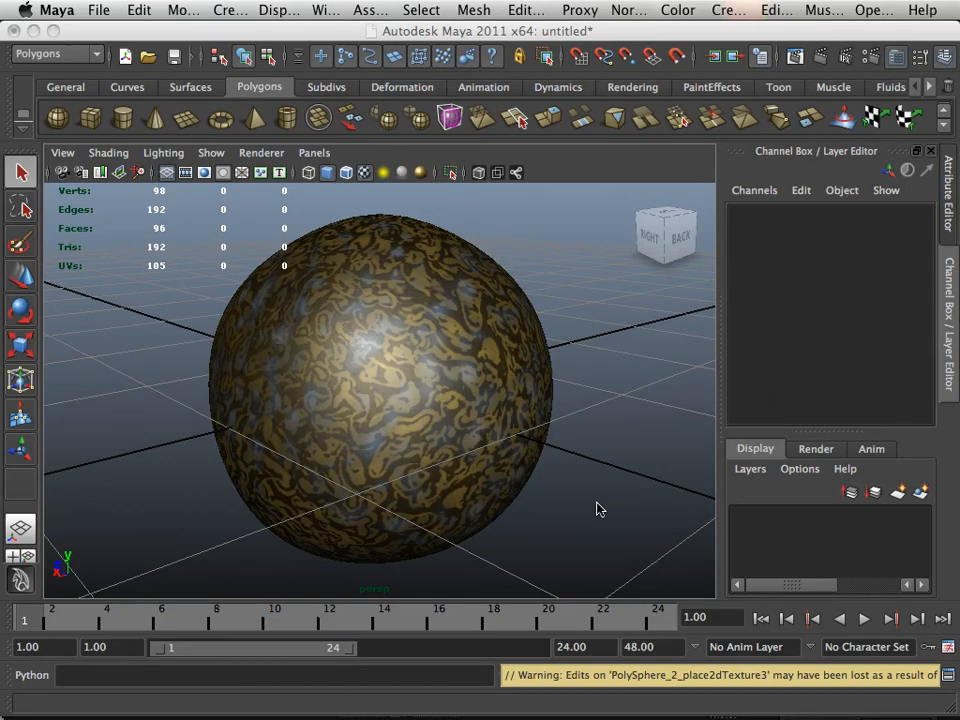
click(260, 152)
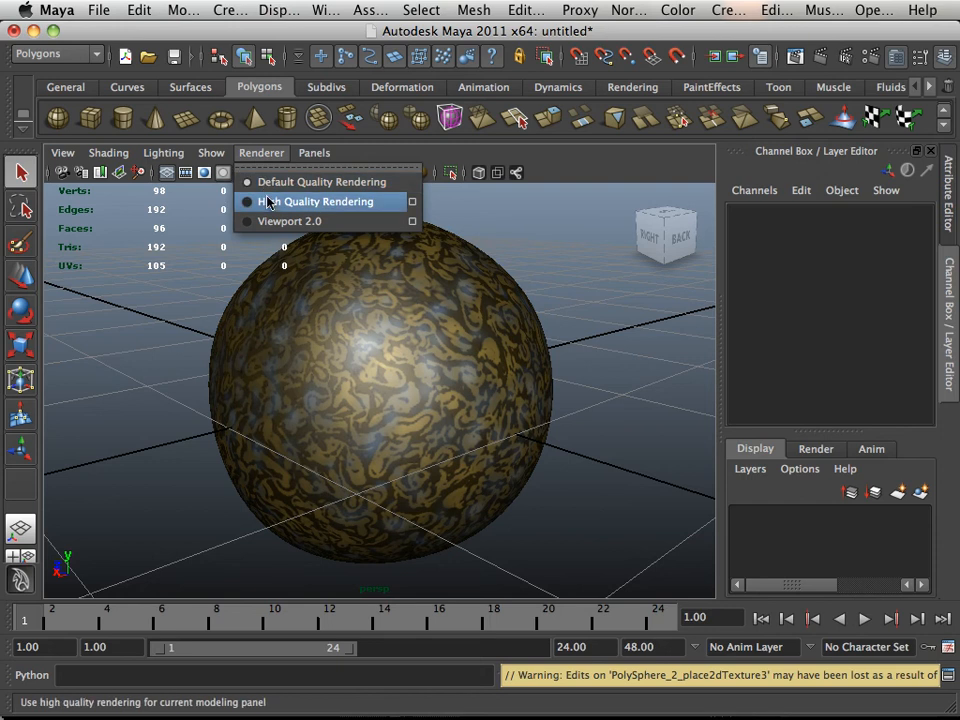
click(320, 200)
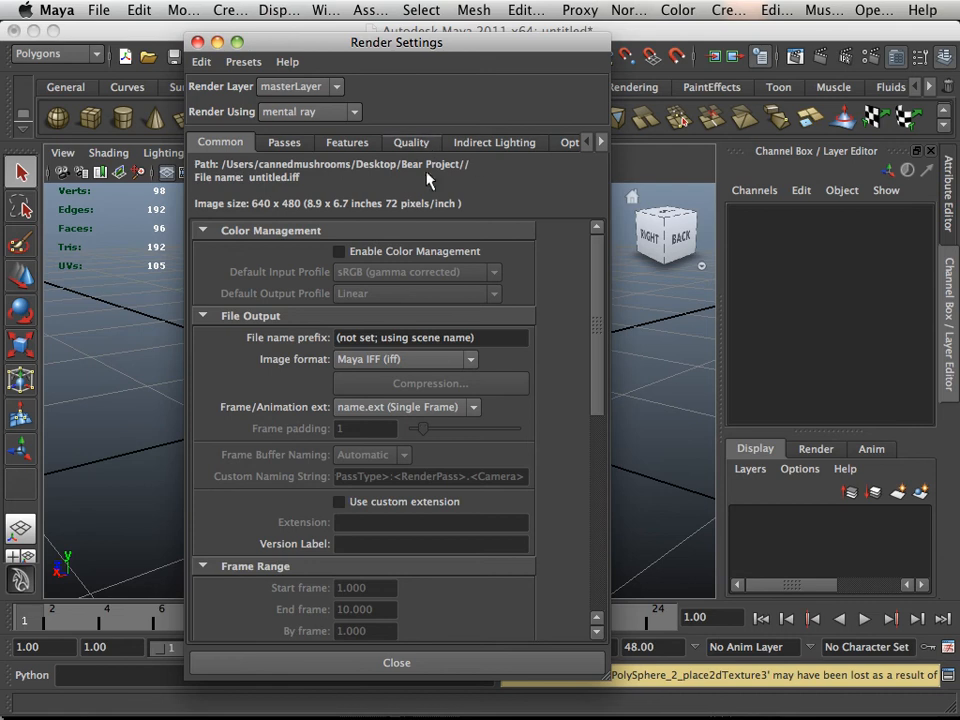
mouse_move(436, 192)
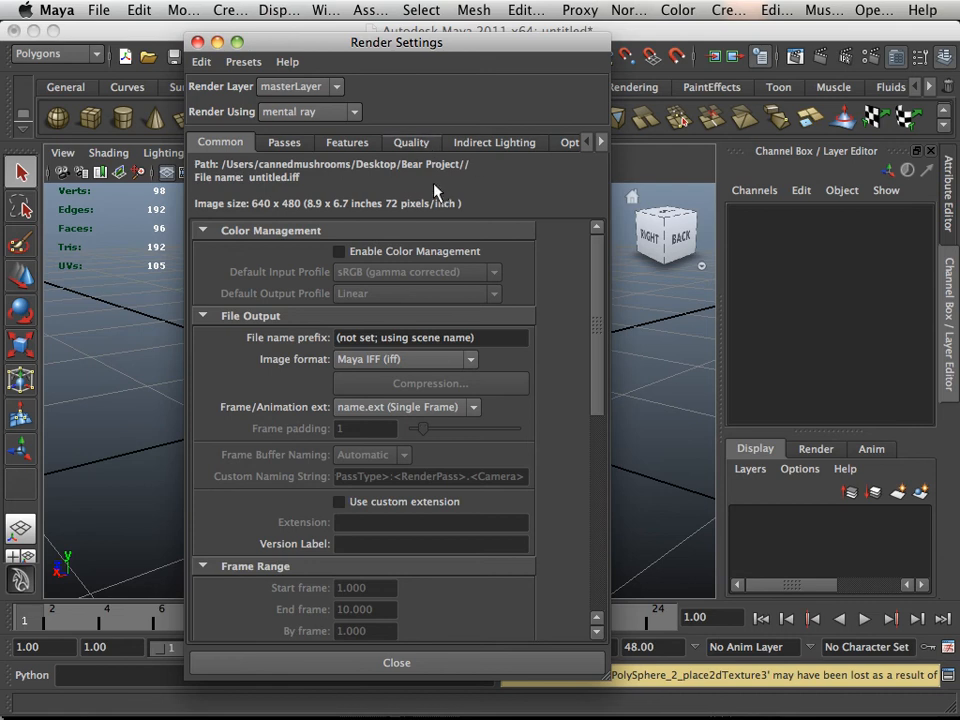
Set mental ray Quality Presets to Production in Render Settings and close the window.
click(410, 142)
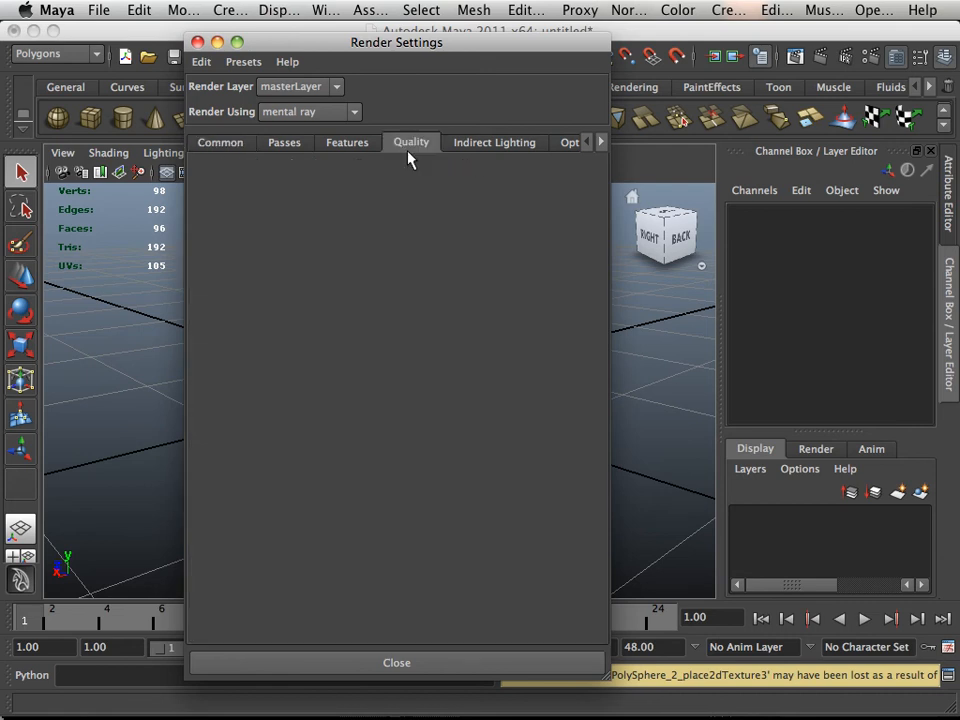
click(418, 172)
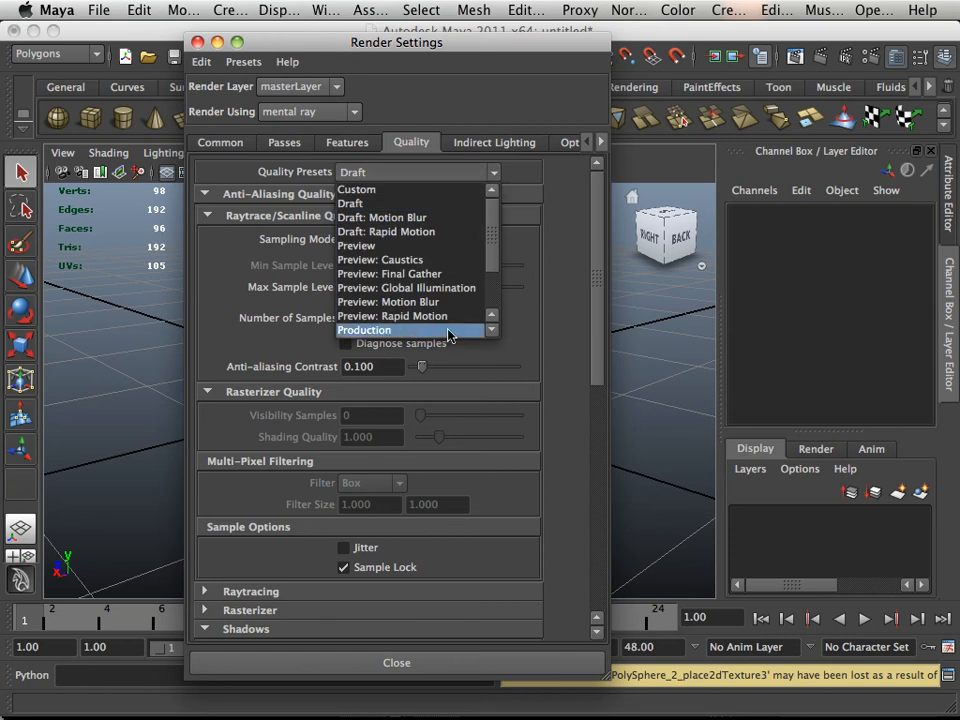
click(364, 330)
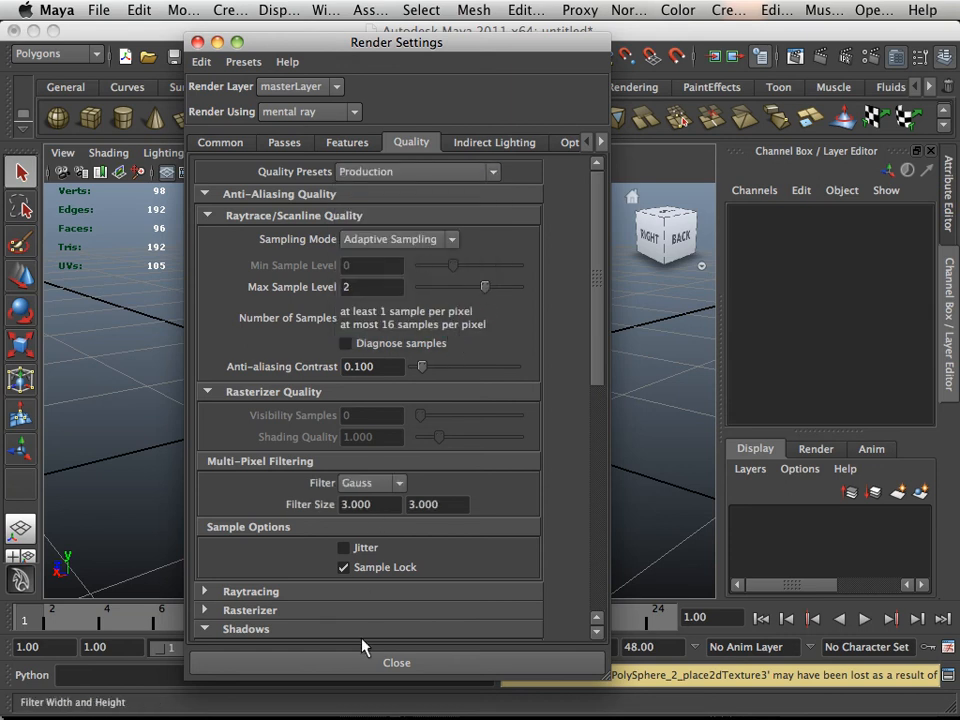
click(396, 662)
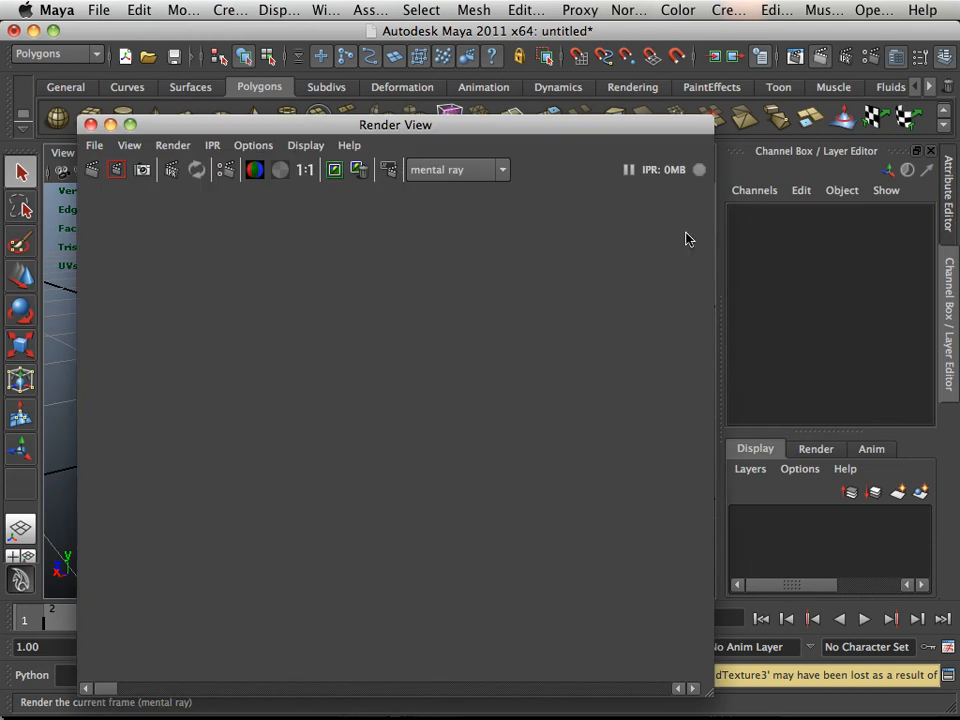
mouse_move(658, 288)
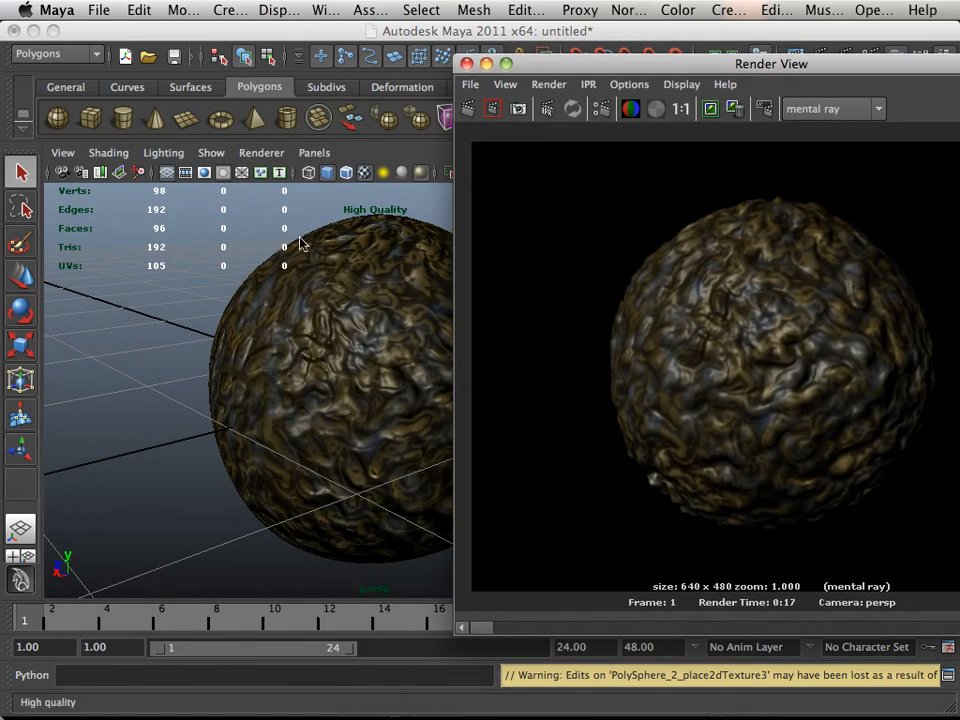
mouse_move(378, 284)
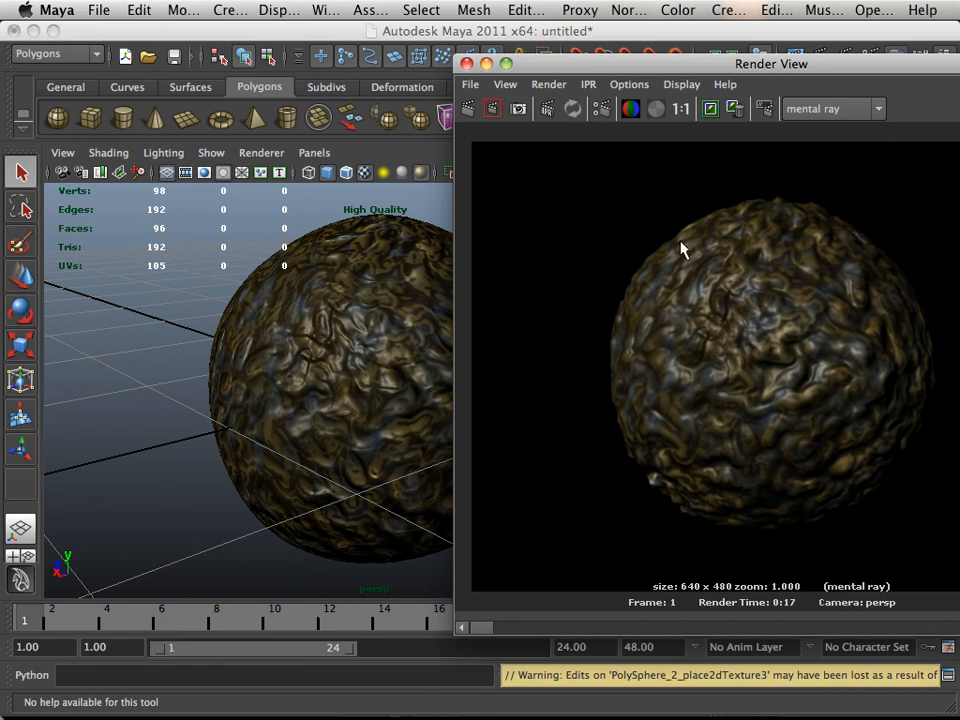
mouse_move(528, 150)
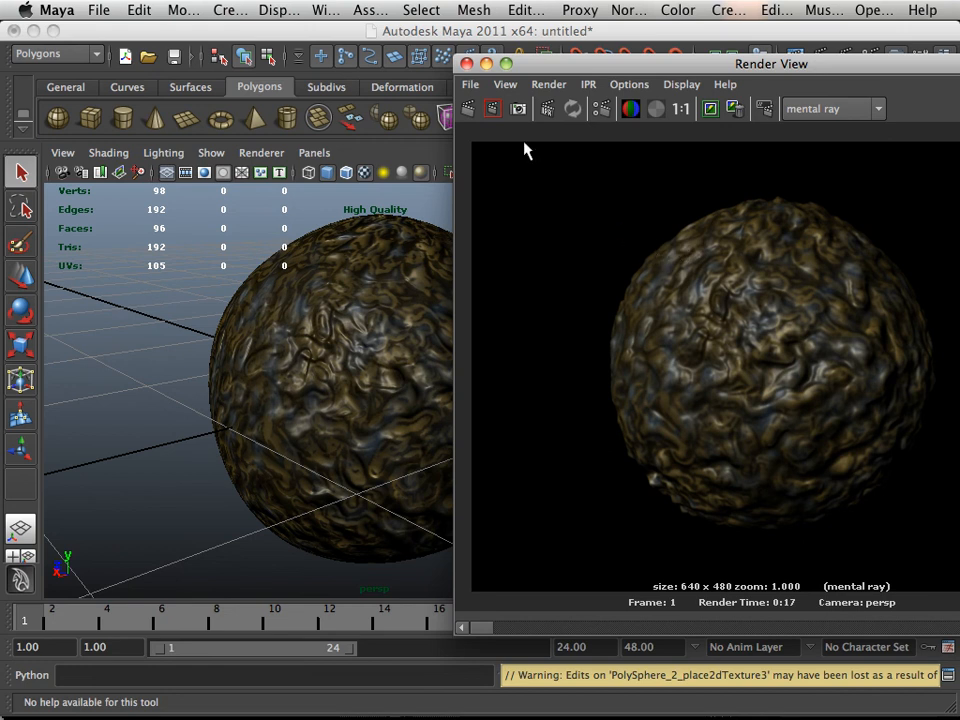
Close the Render View after inspecting the mental ray render of the sphere.
click(468, 84)
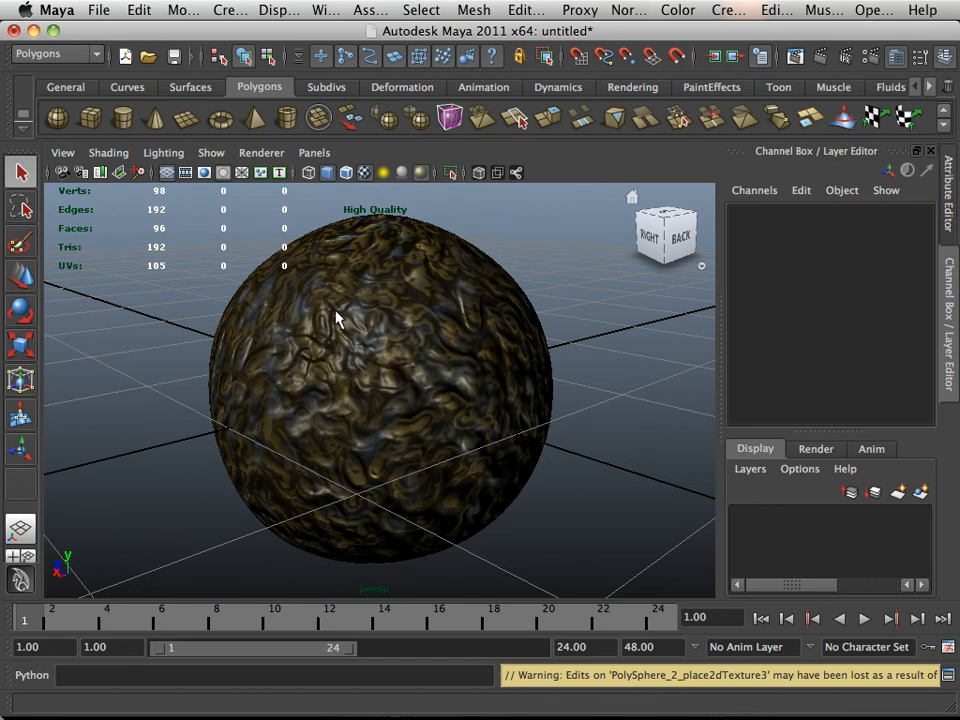
mouse_move(416, 316)
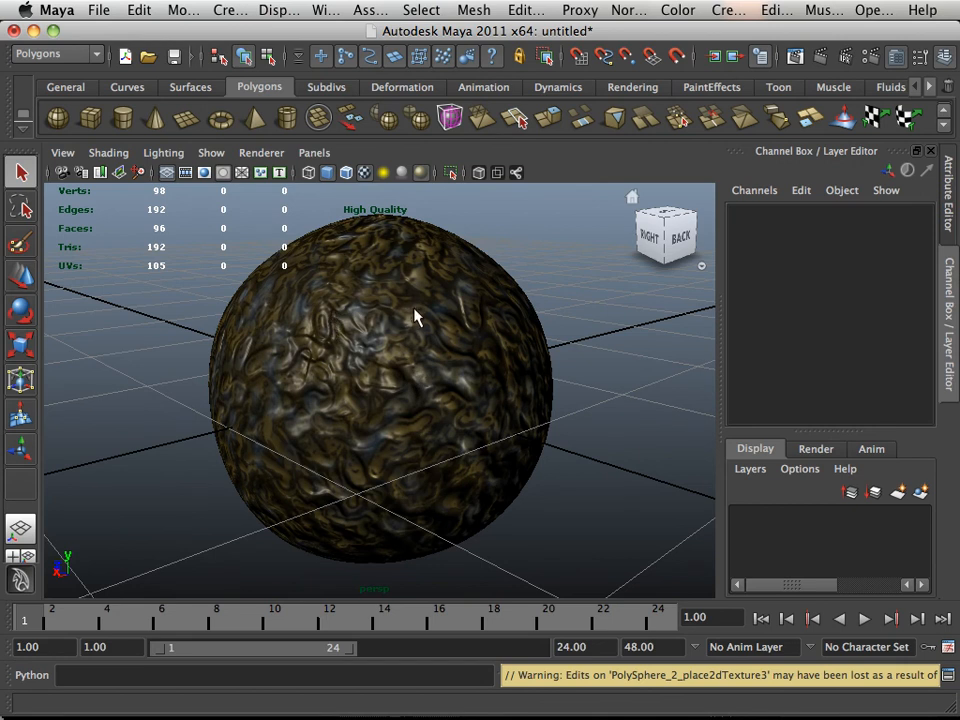
mouse_move(408, 306)
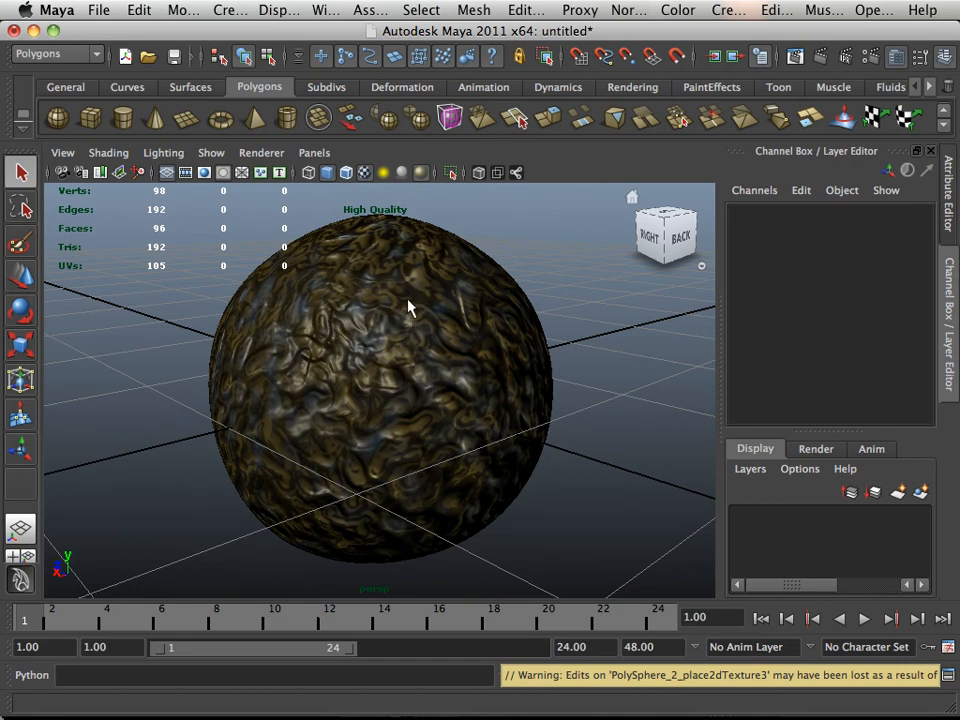
mouse_move(480, 294)
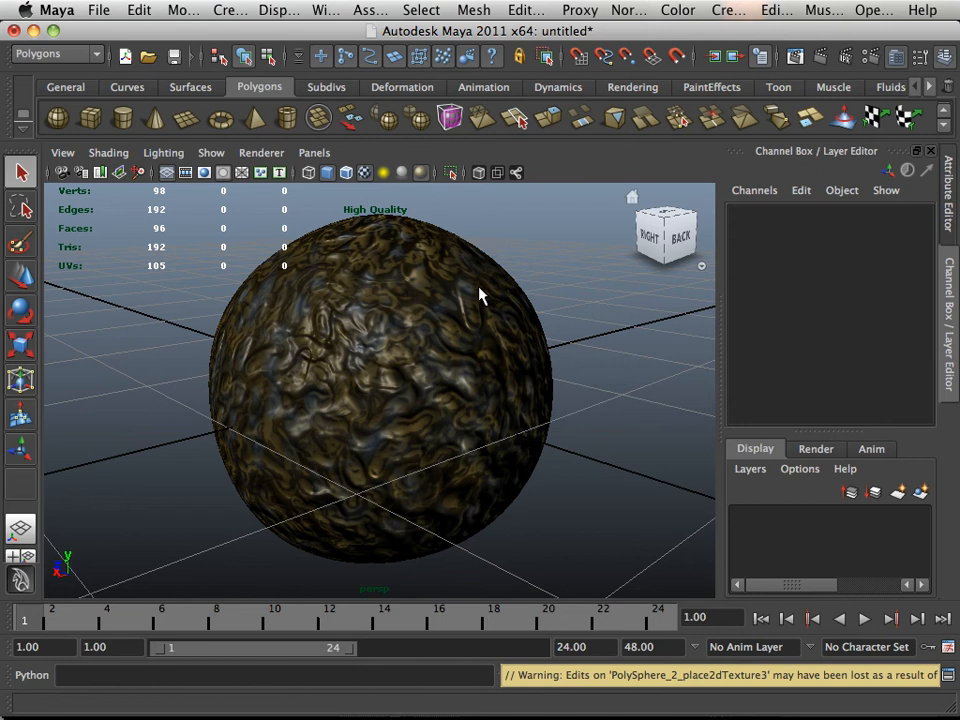
mouse_move(468, 300)
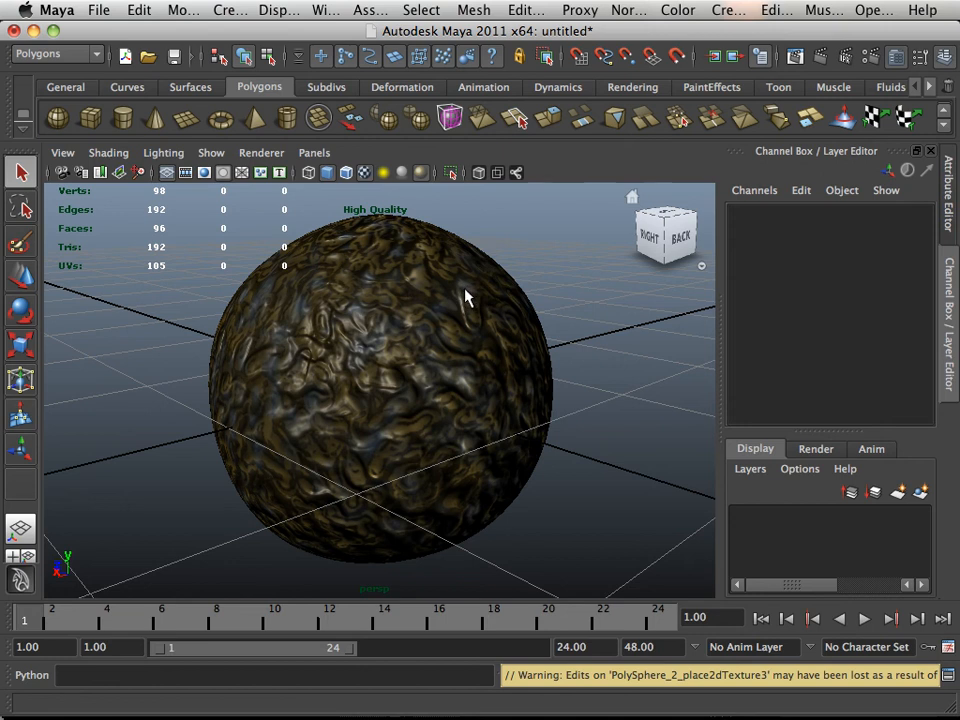
mouse_move(412, 340)
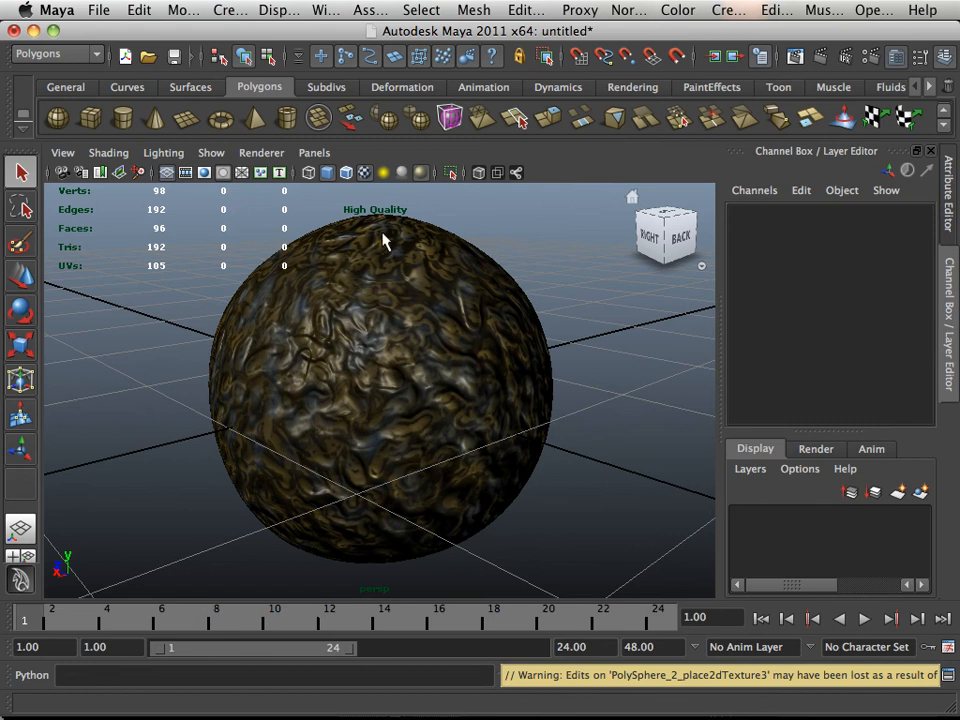
mouse_move(348, 332)
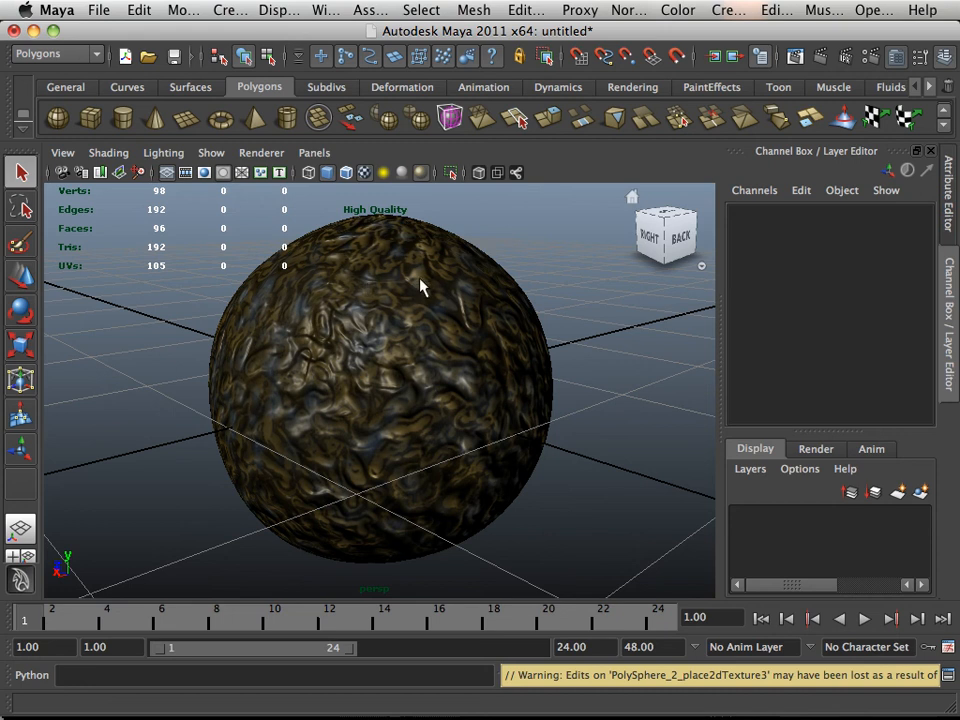
mouse_move(330, 218)
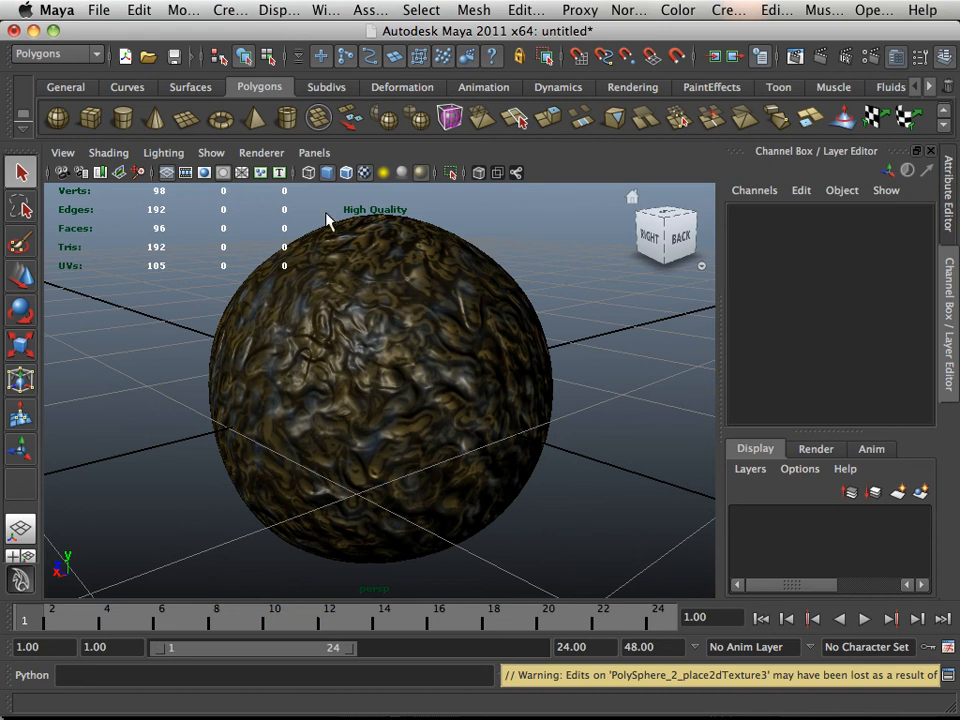
click(260, 152)
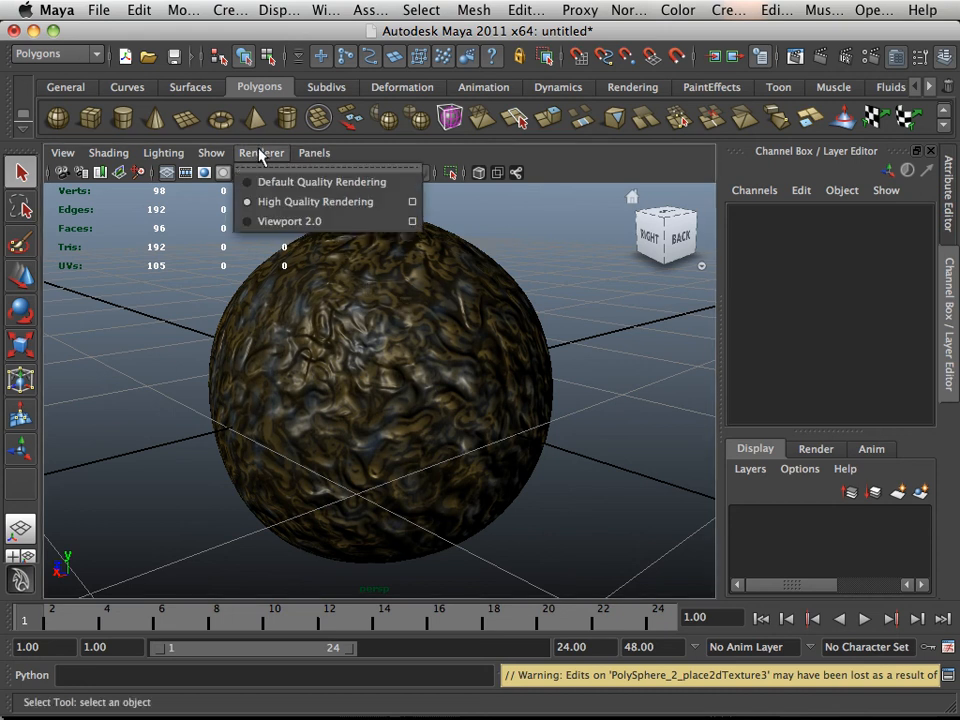
Choose the viewport renderer mode for the sphere before rendering the frame again.
click(316, 200)
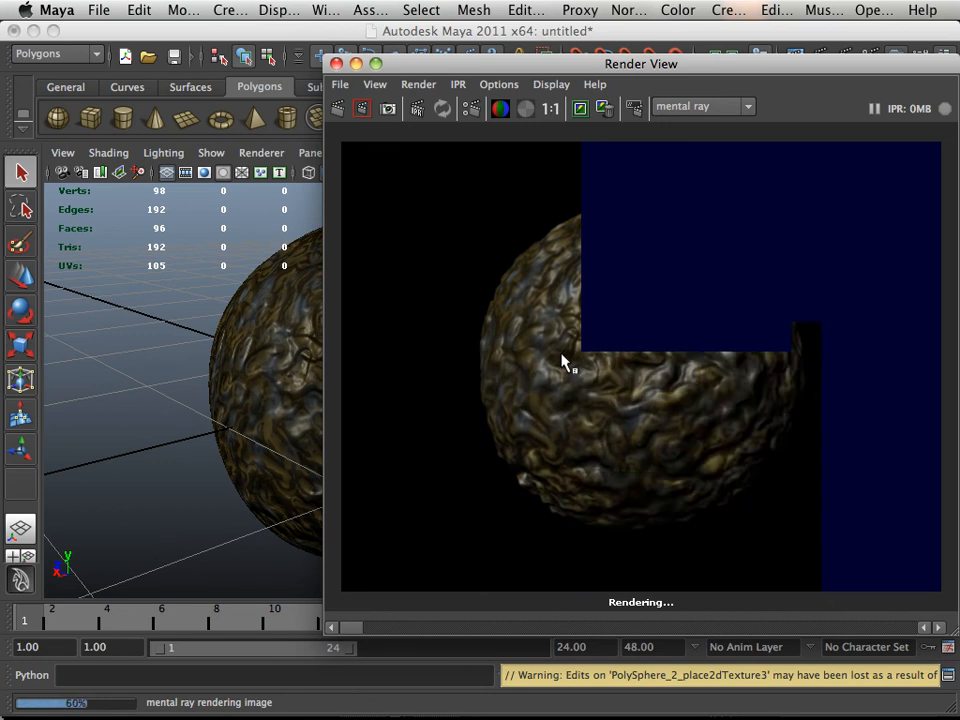
mouse_move(556, 368)
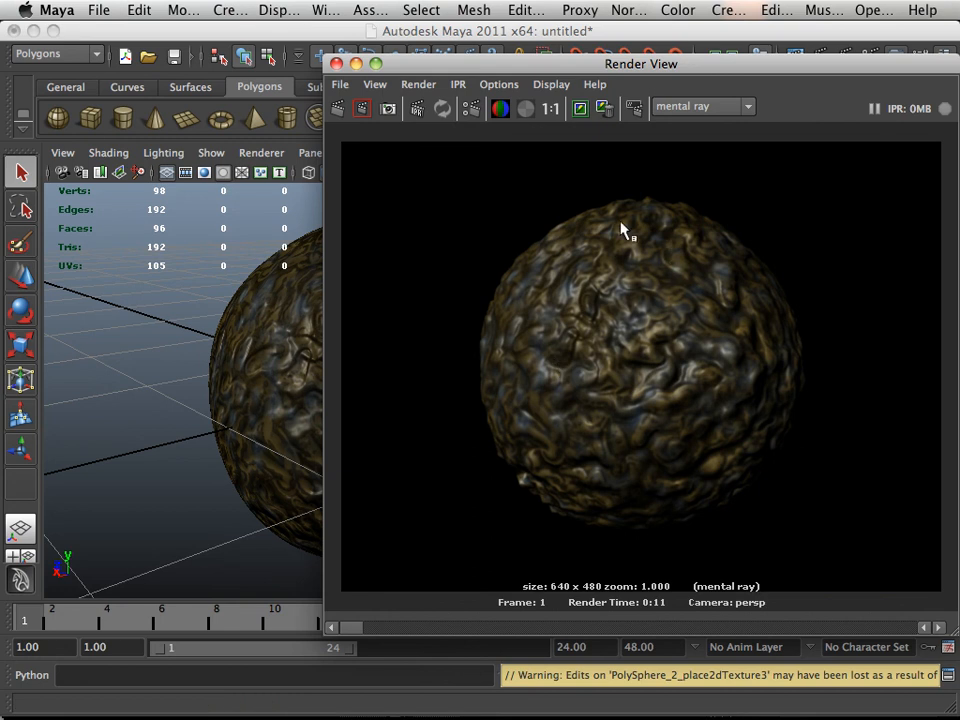
mouse_move(704, 322)
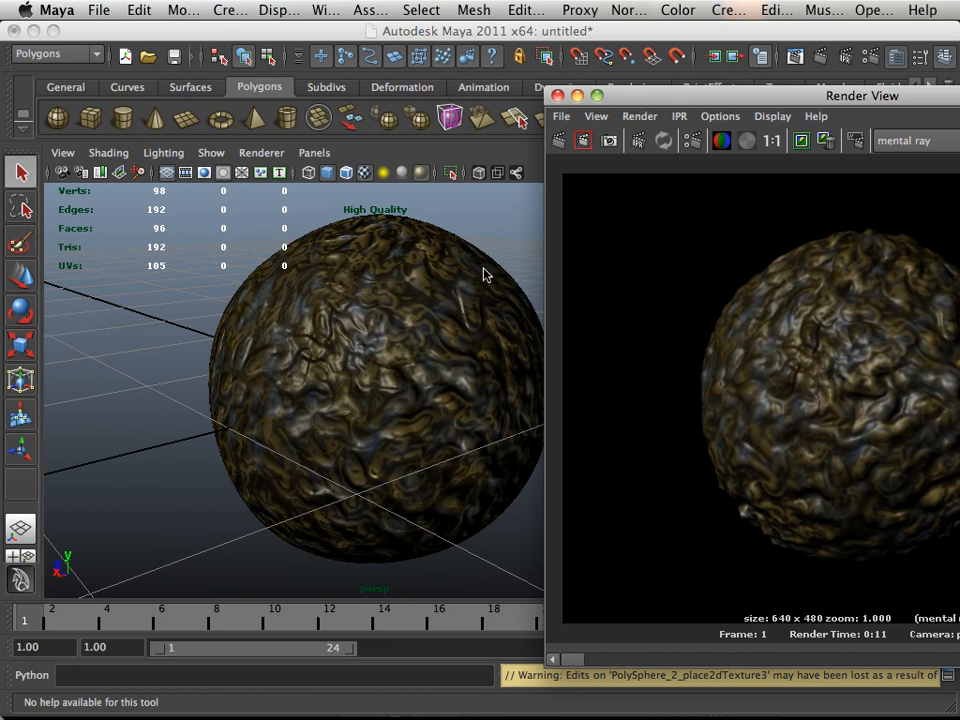
mouse_move(548, 262)
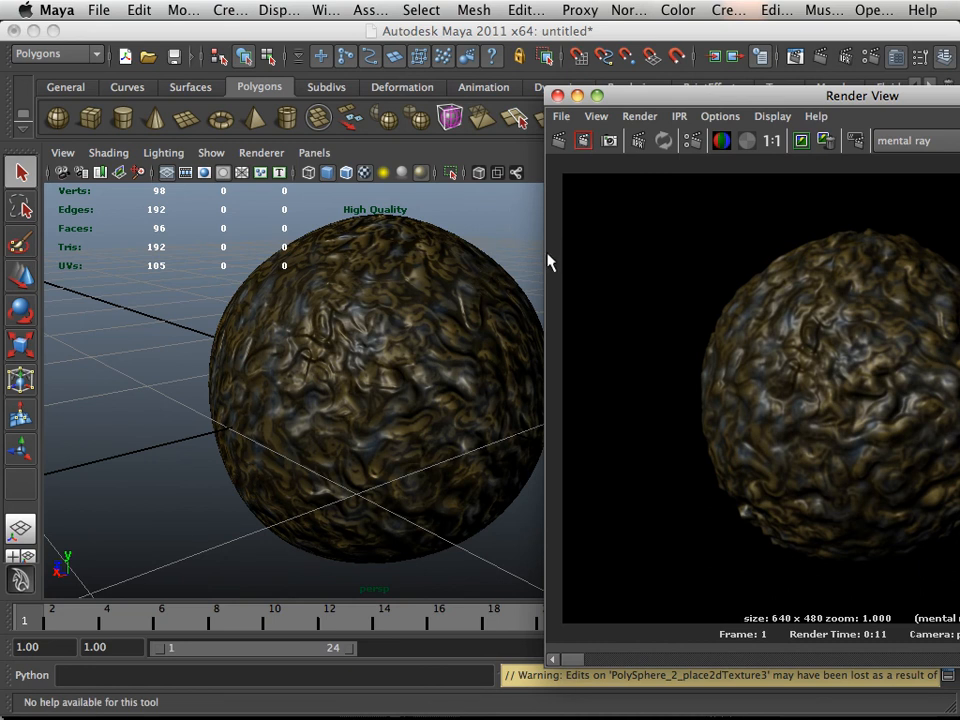
mouse_move(732, 324)
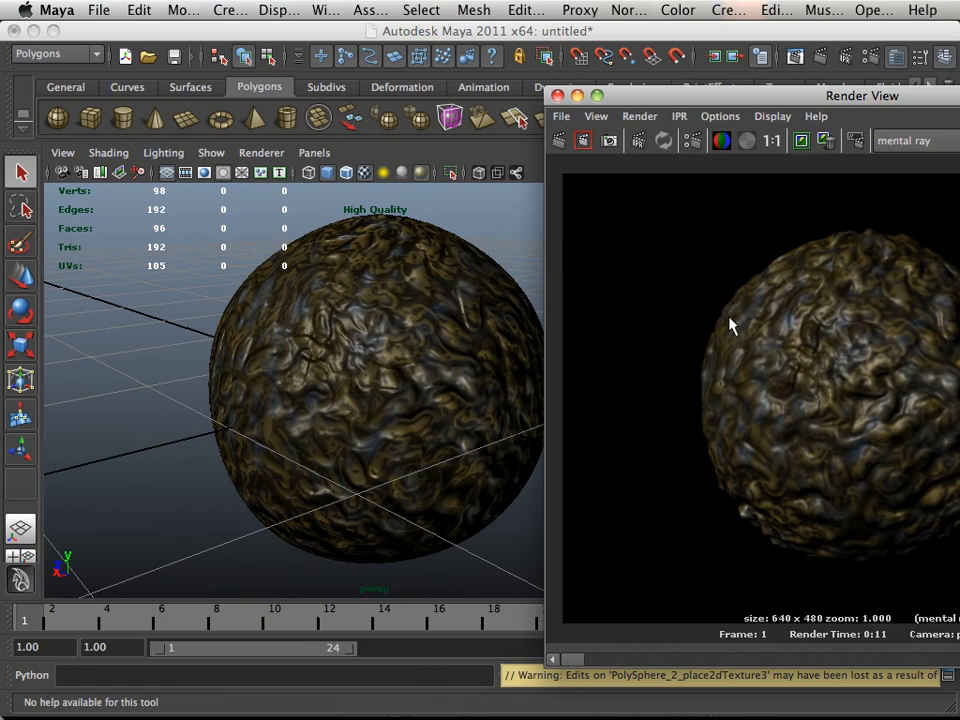
mouse_move(760, 284)
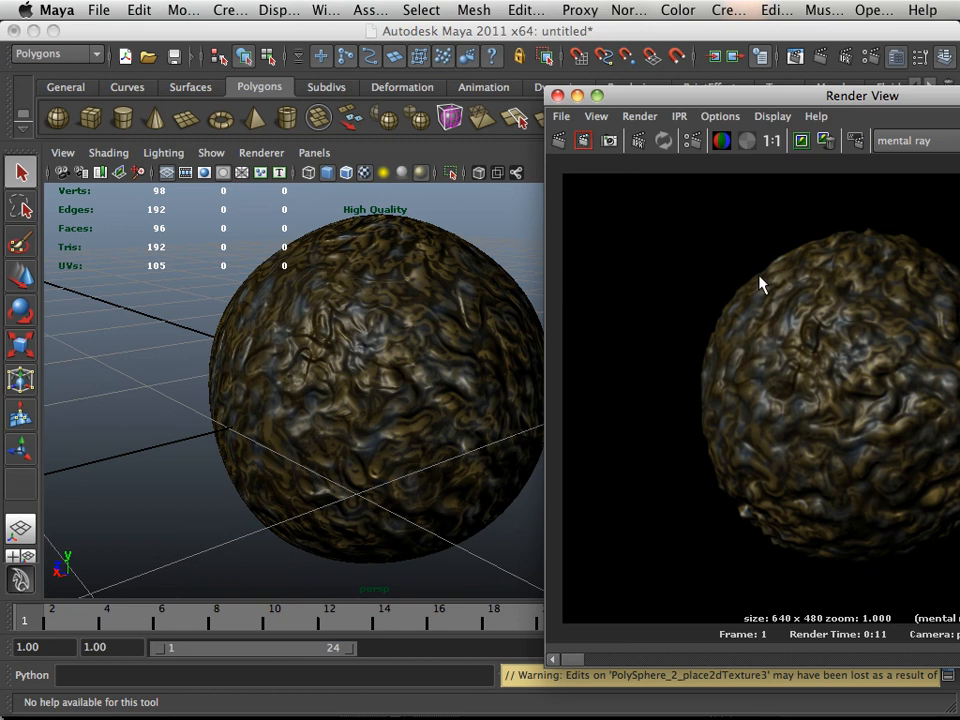
mouse_move(516, 360)
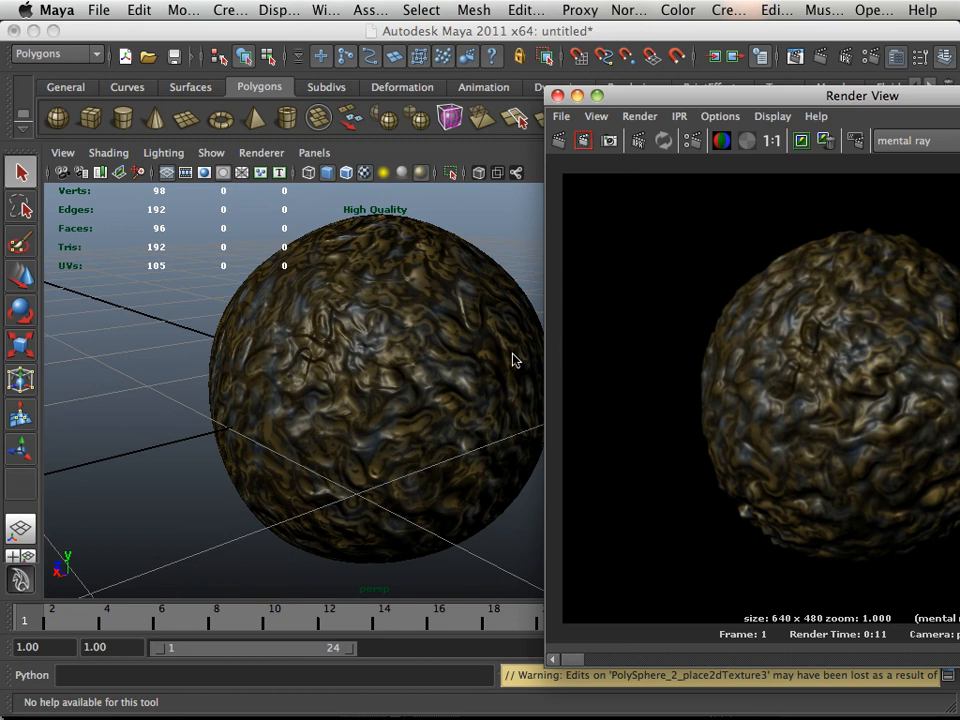
mouse_move(424, 244)
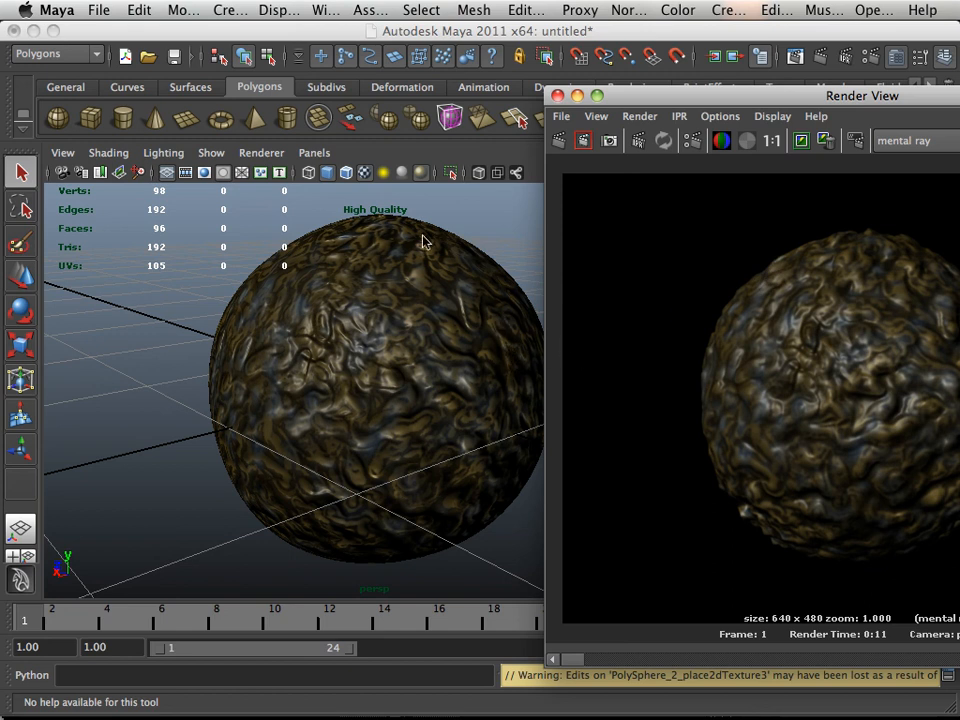
mouse_move(452, 292)
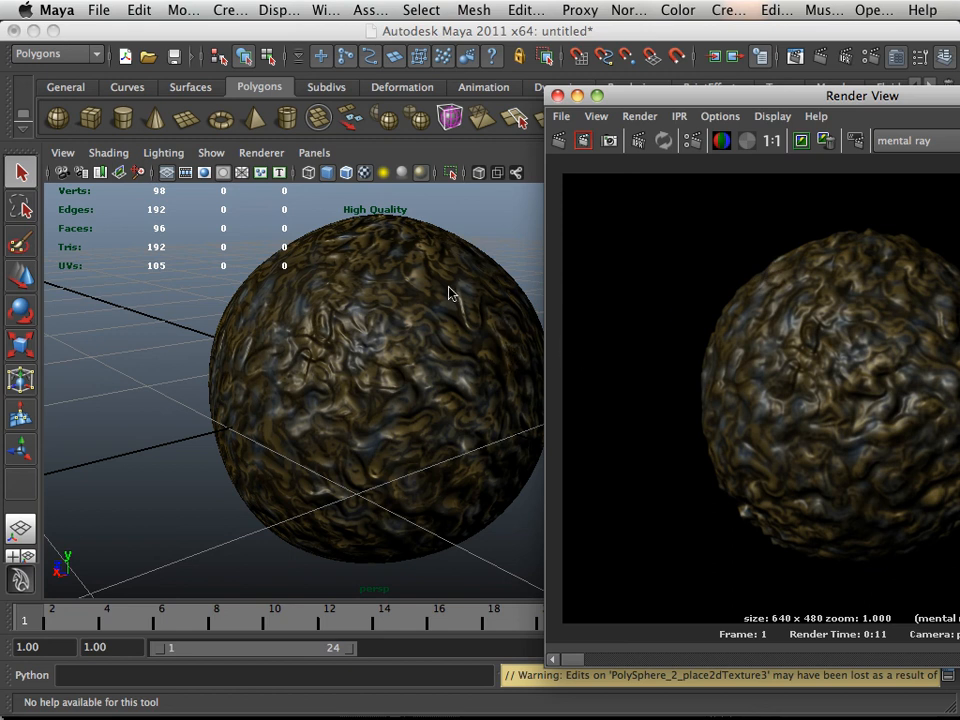
mouse_move(308, 280)
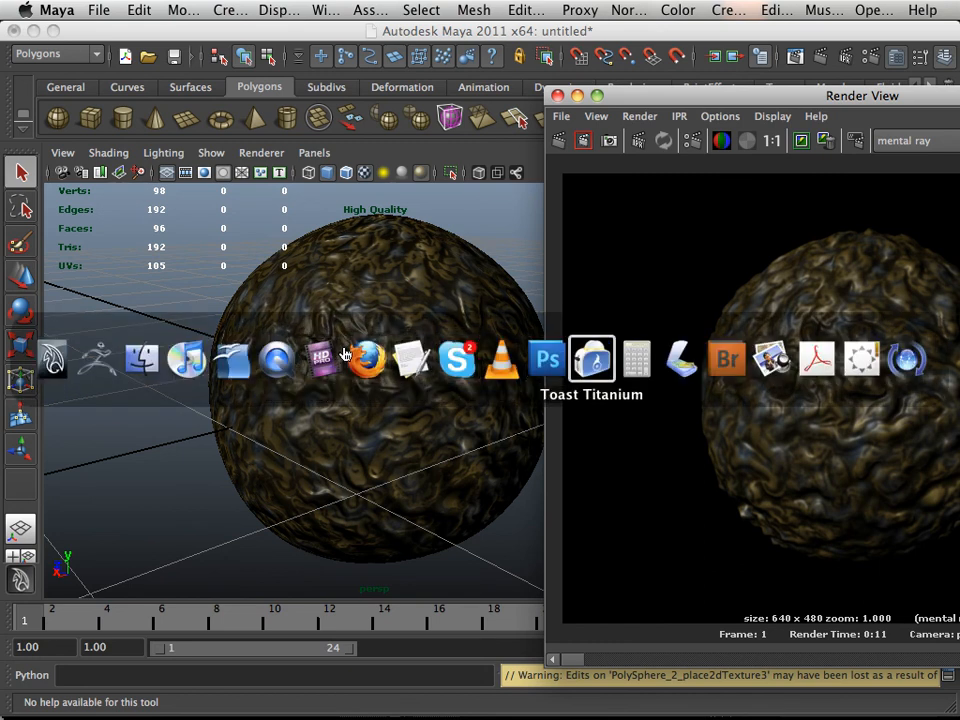
mouse_move(96, 358)
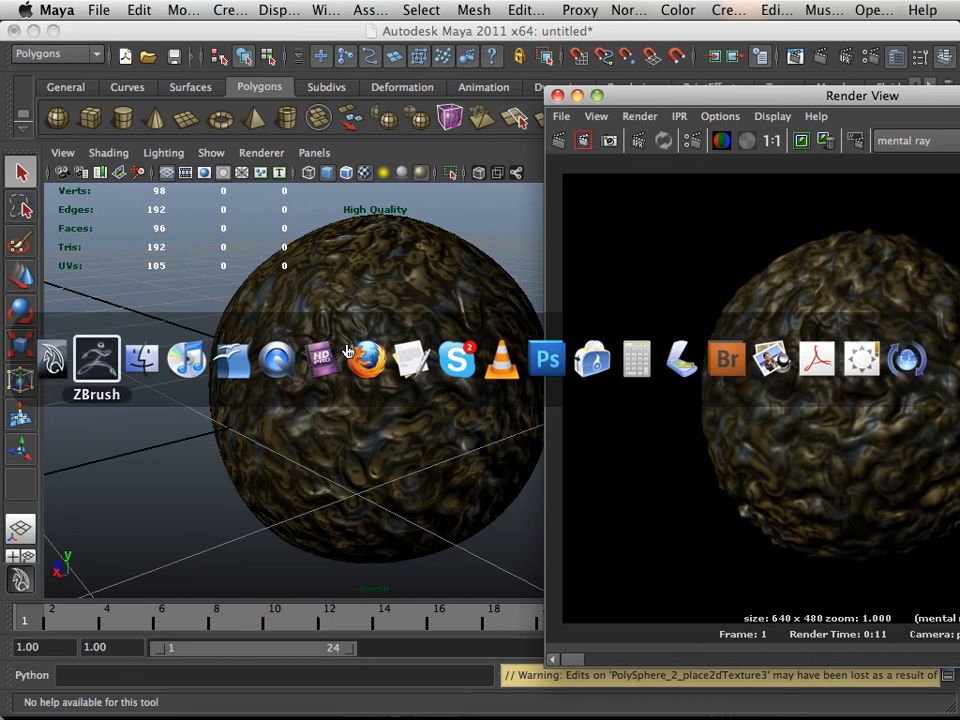
Switch back to ZBrush to review the textured sculpted sphere and its map subpalettes.
click(96, 358)
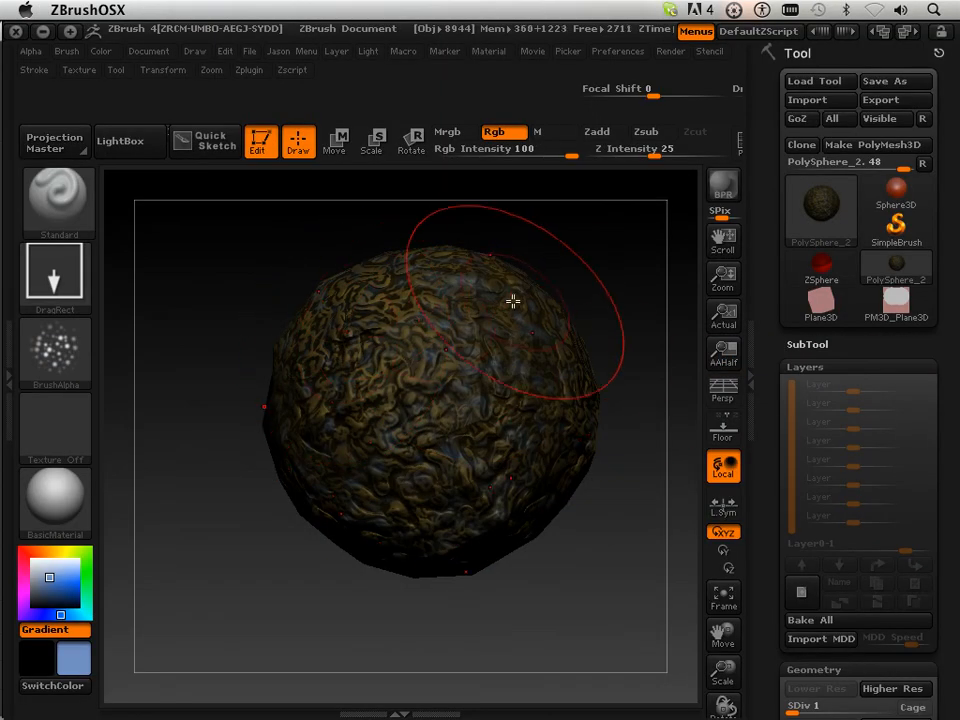
mouse_move(352, 344)
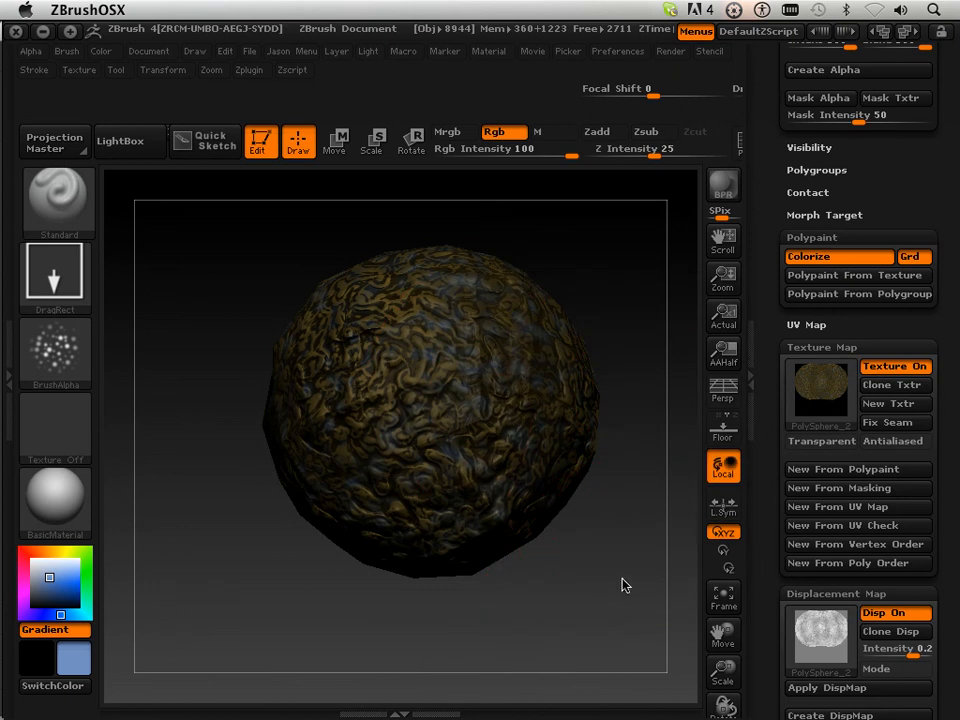
mouse_move(724, 596)
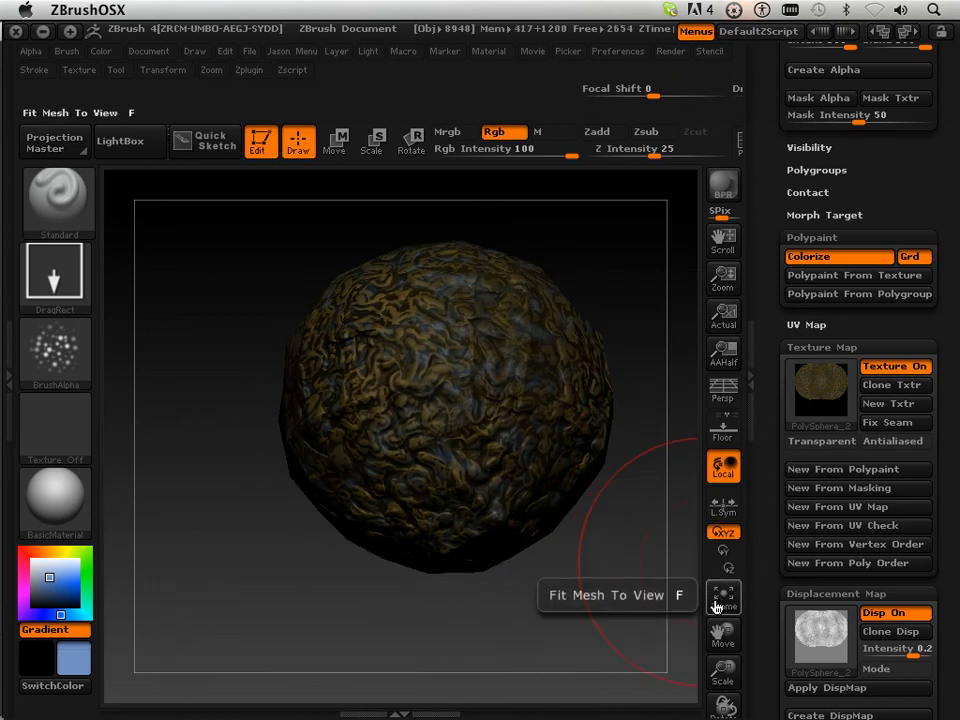
Frame the textured sphere to fill the ZBrush canvas.
click(724, 596)
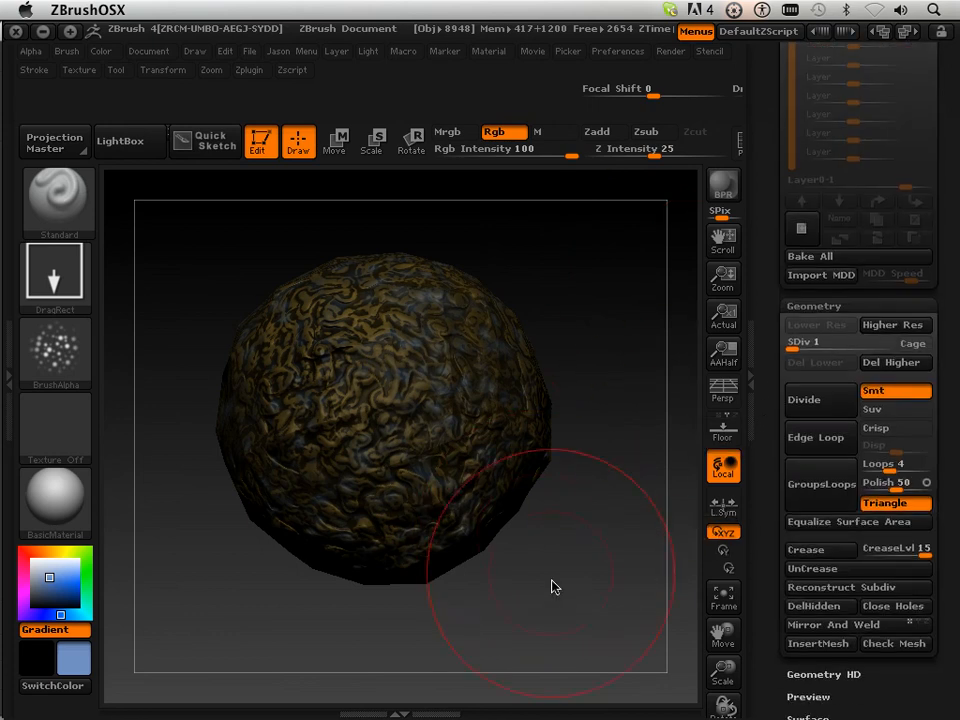
mouse_move(572, 596)
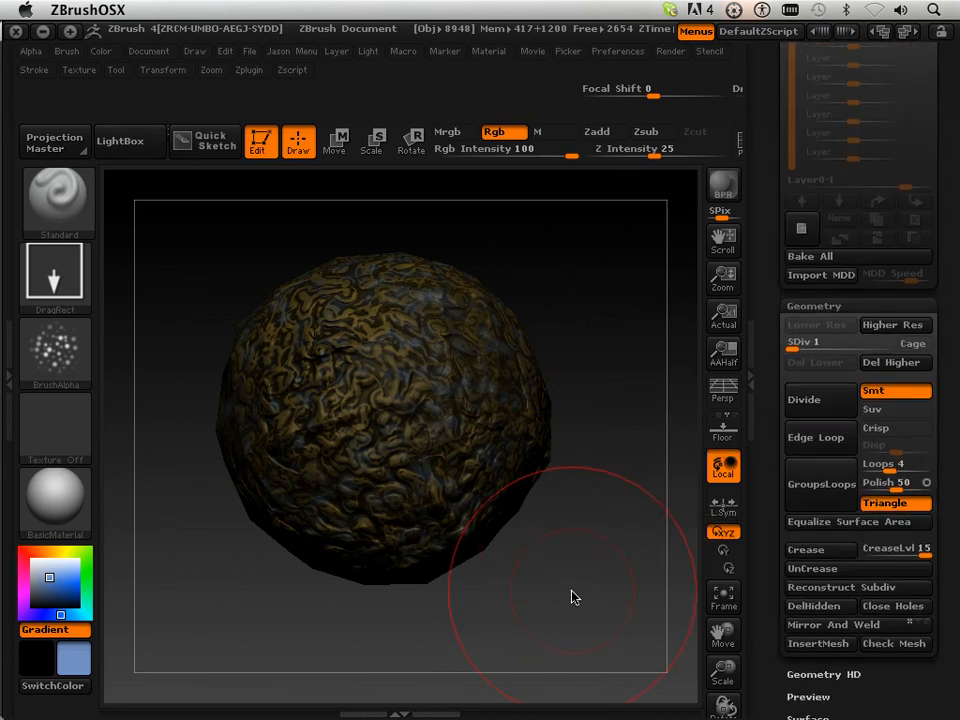